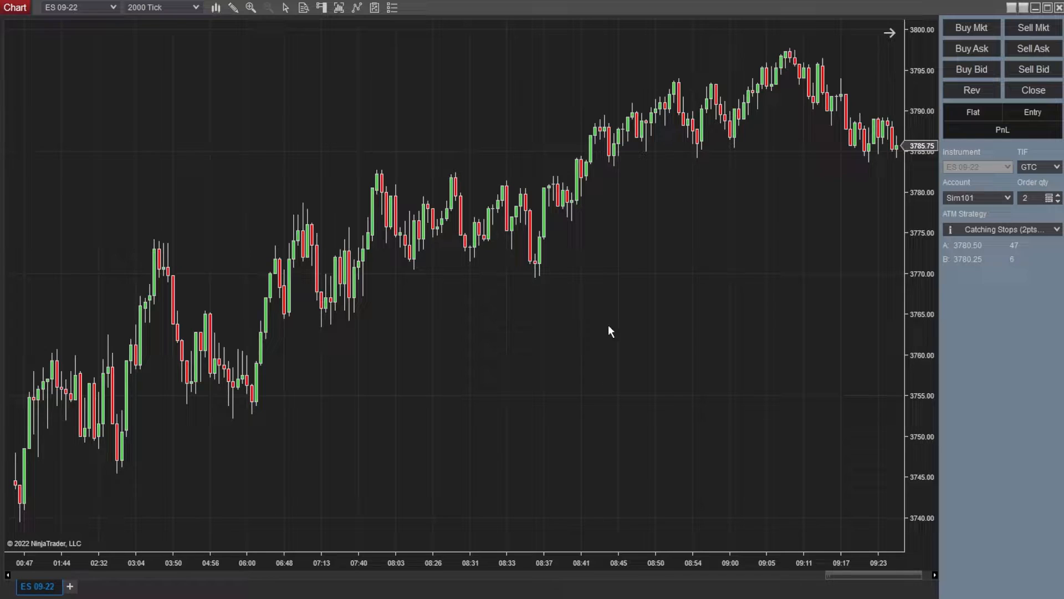
mouse_move(677, 259)
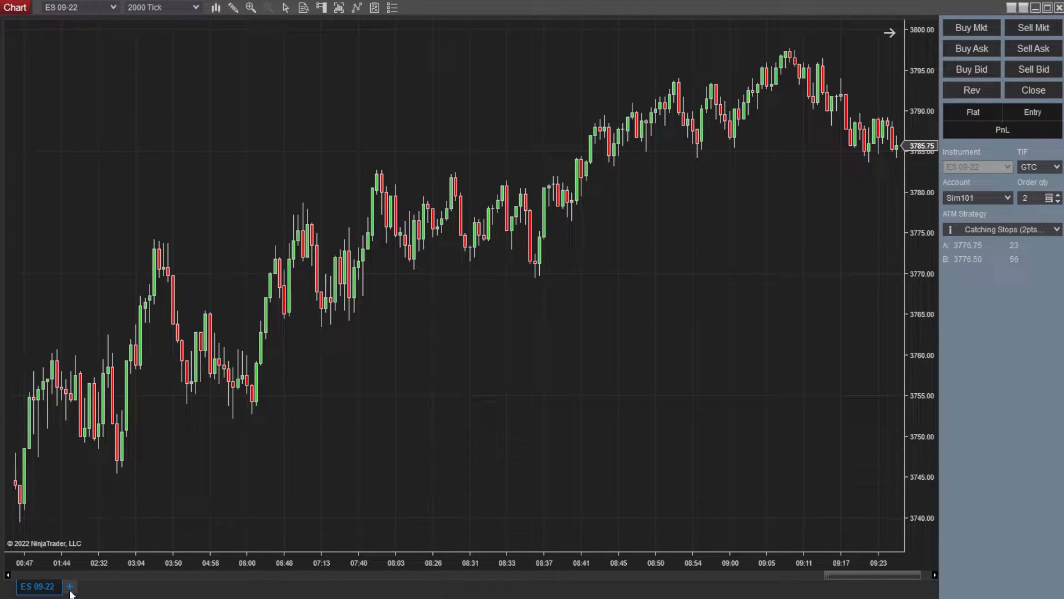
- Open the ES 09-22 (2000 Tick) Data Series dialog and scroll through its properties
left_click(69, 585)
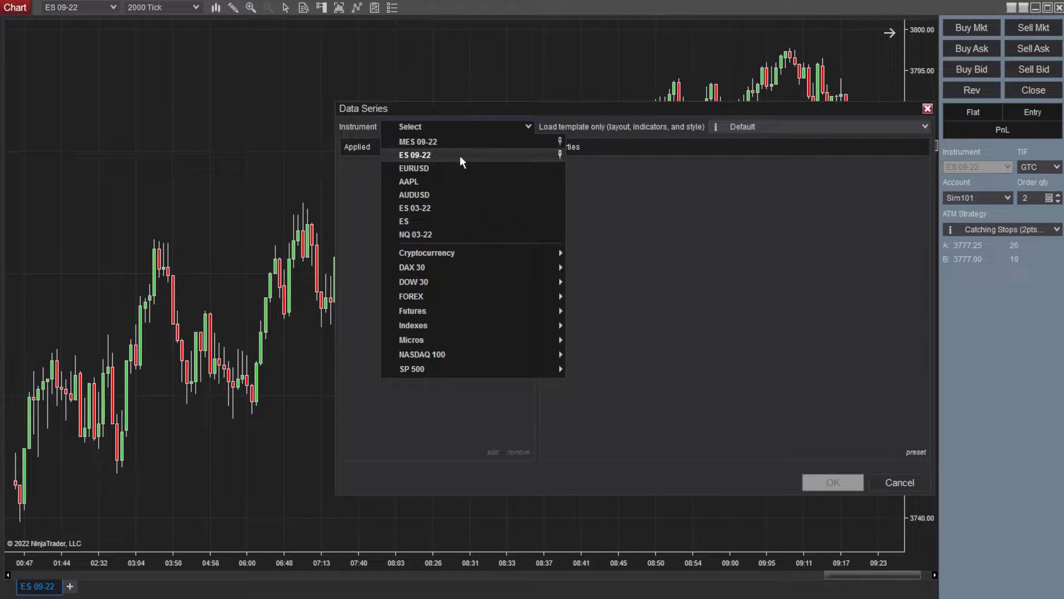
left_click(414, 154)
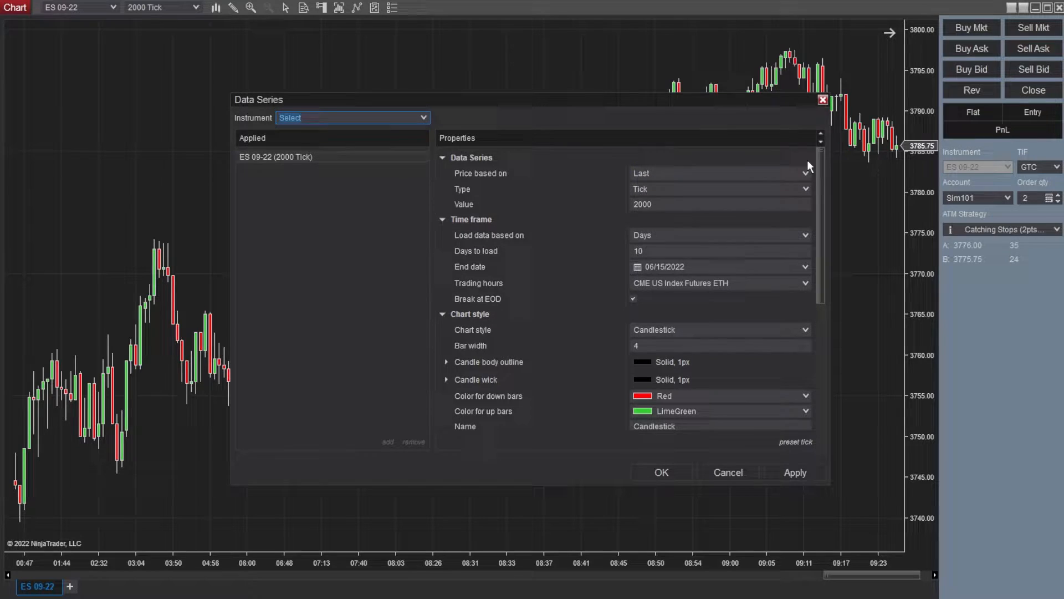
scroll("down", 3)
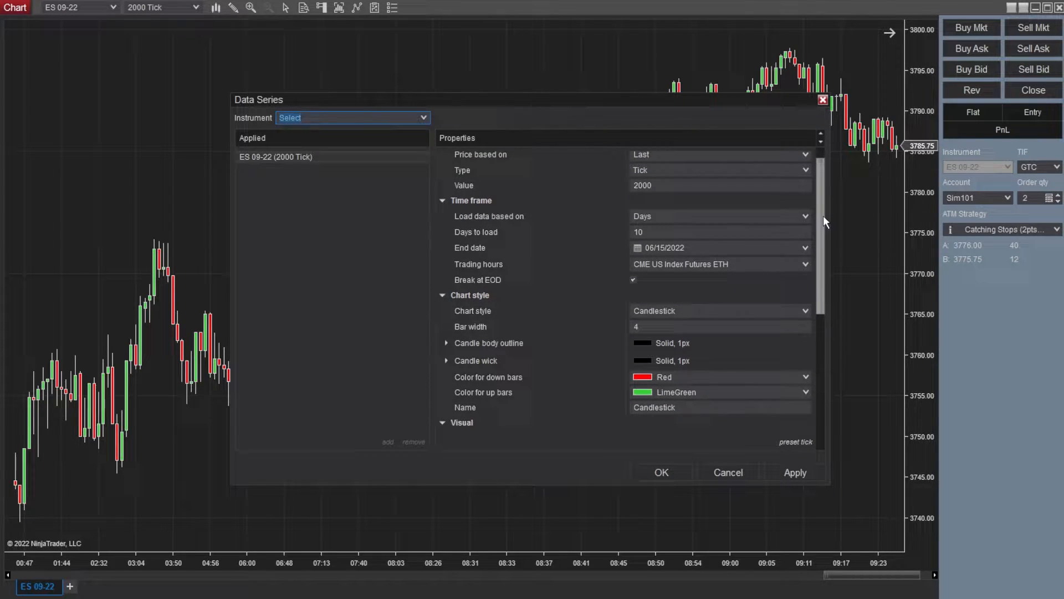
scroll("down", 3)
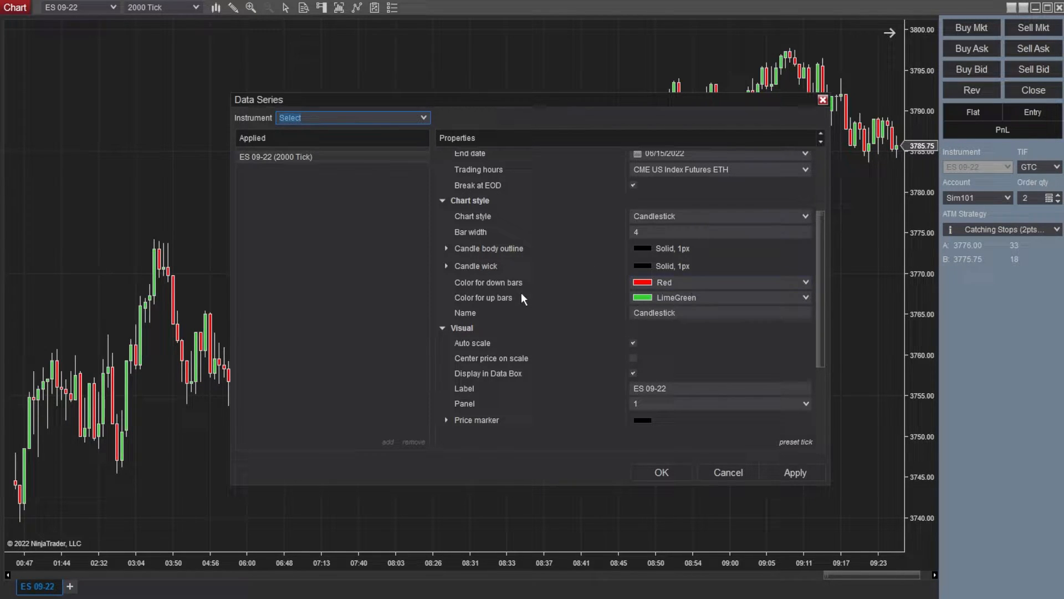
scroll("down", 3)
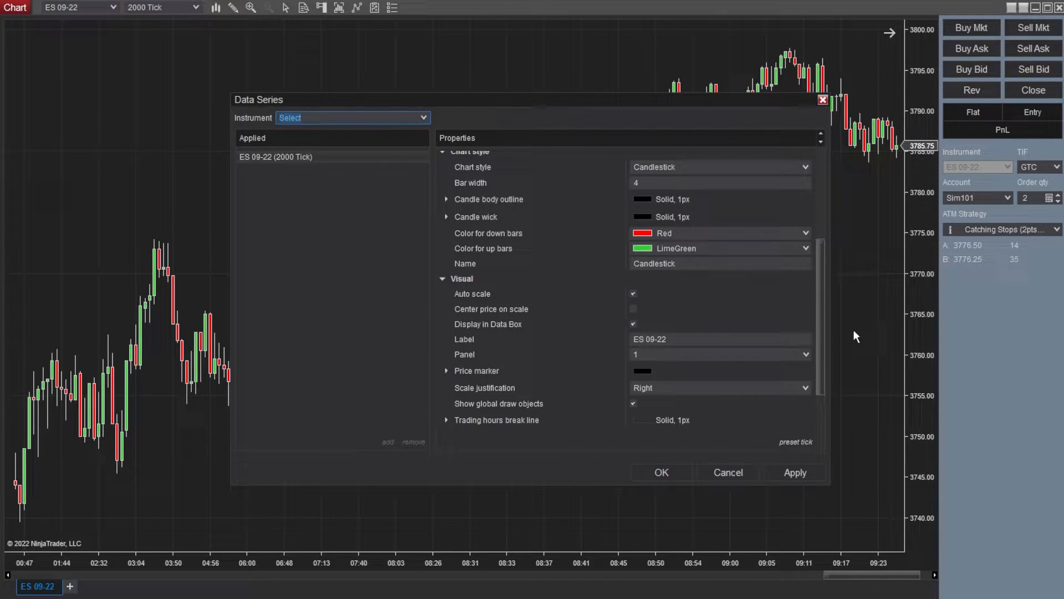
scroll("down", 3)
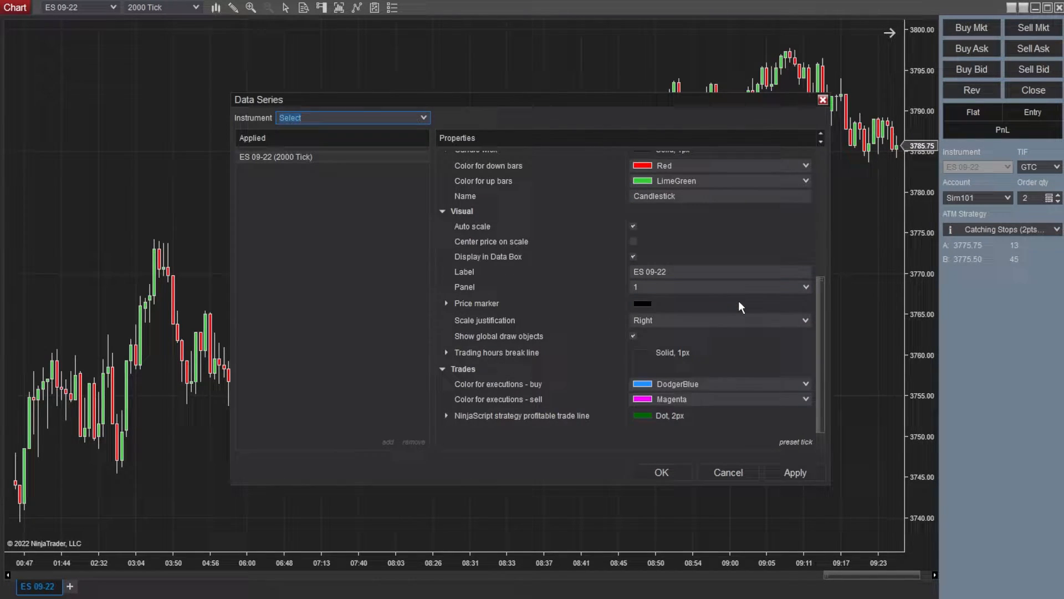
scroll("down", 3)
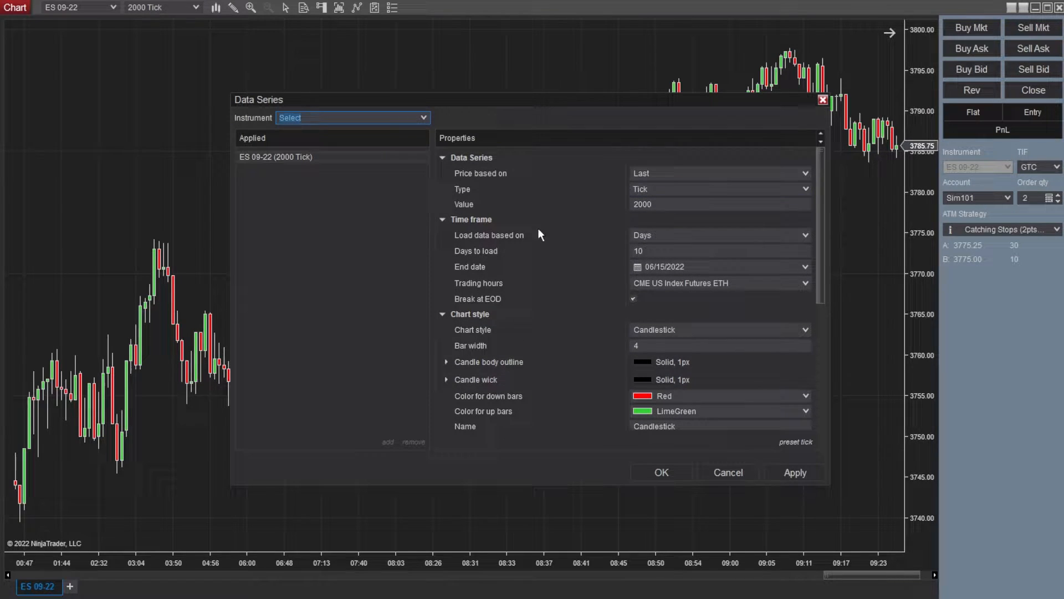
mouse_move(740, 482)
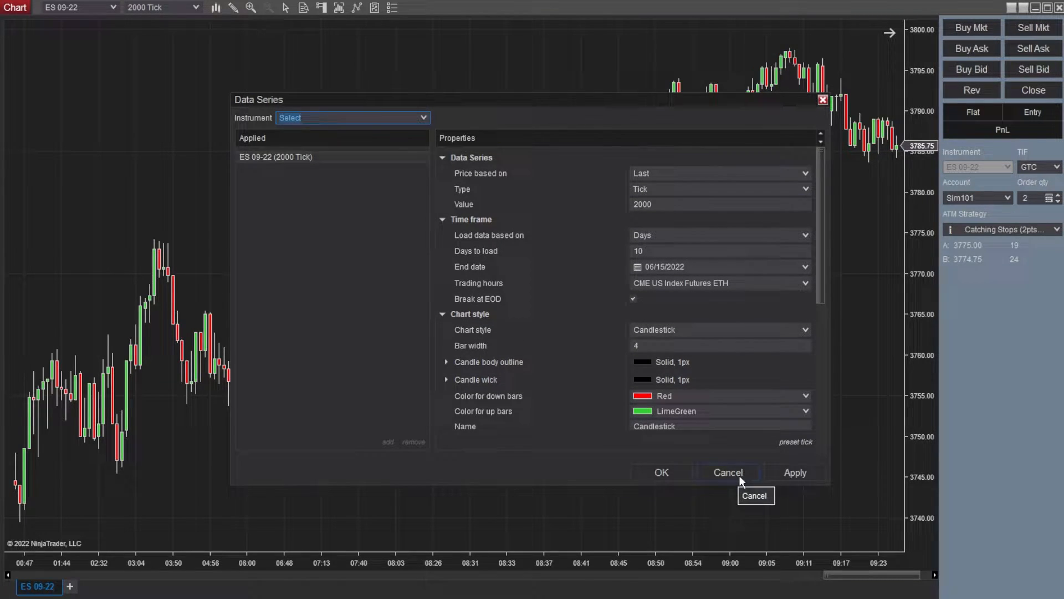
- Cancel Data Series, try 10000-tick and minute intervals, then return to 2000-tick bars
left_click(727, 473)
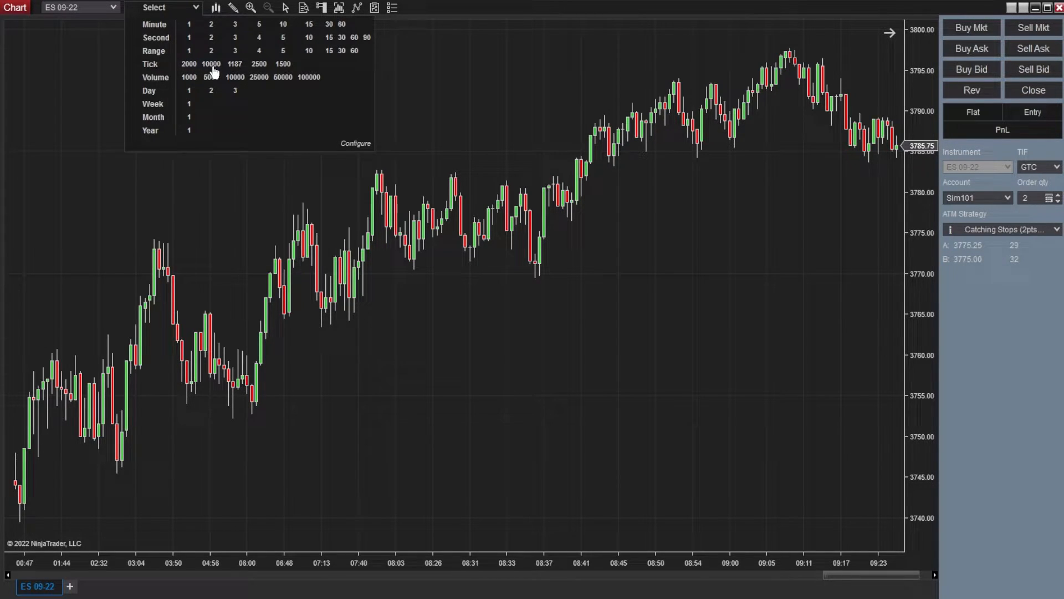
left_click(212, 64)
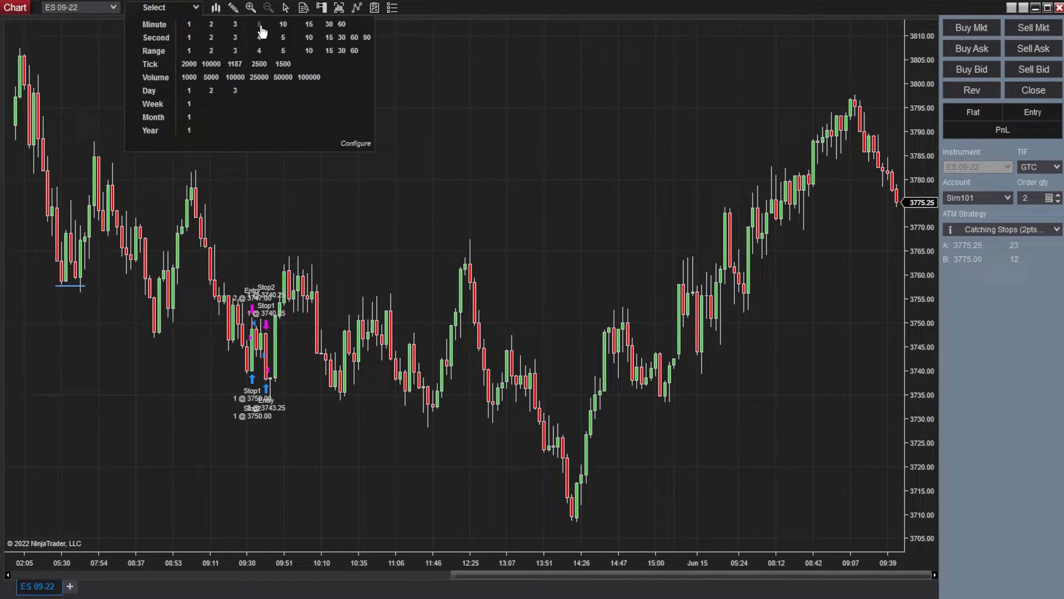
left_click(259, 24)
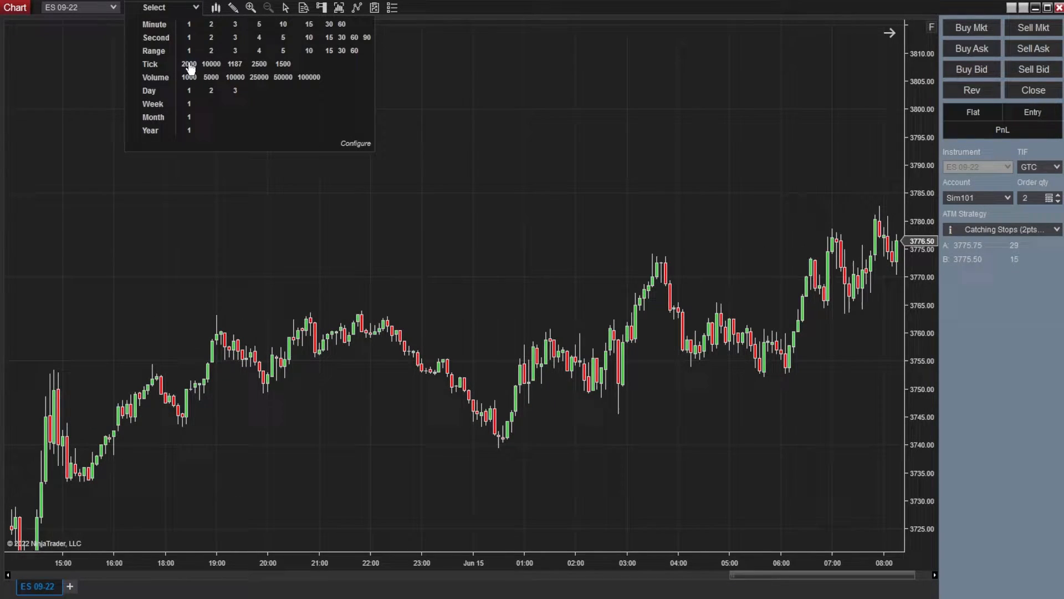
left_click(189, 64)
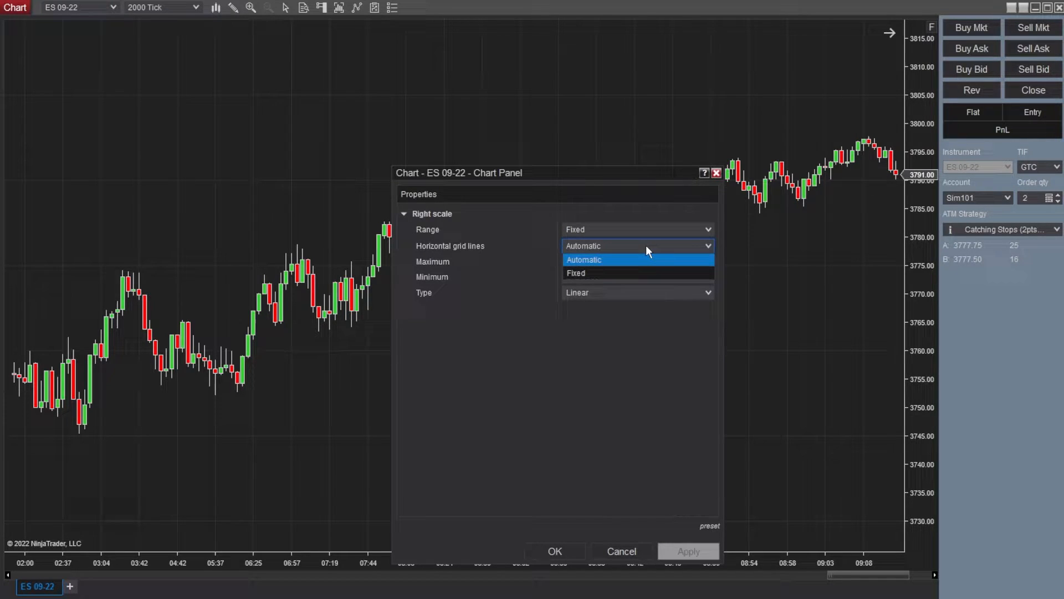
mouse_move(624, 273)
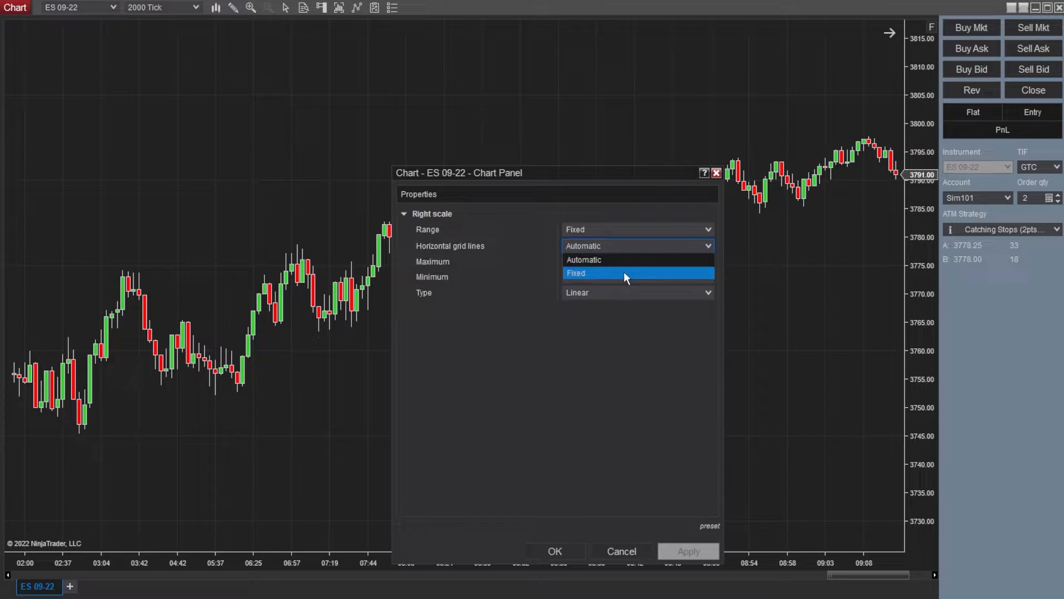
- Set the right scale's horizontal grid lines to Fixed in Chart Panel properties
left_click(597, 272)
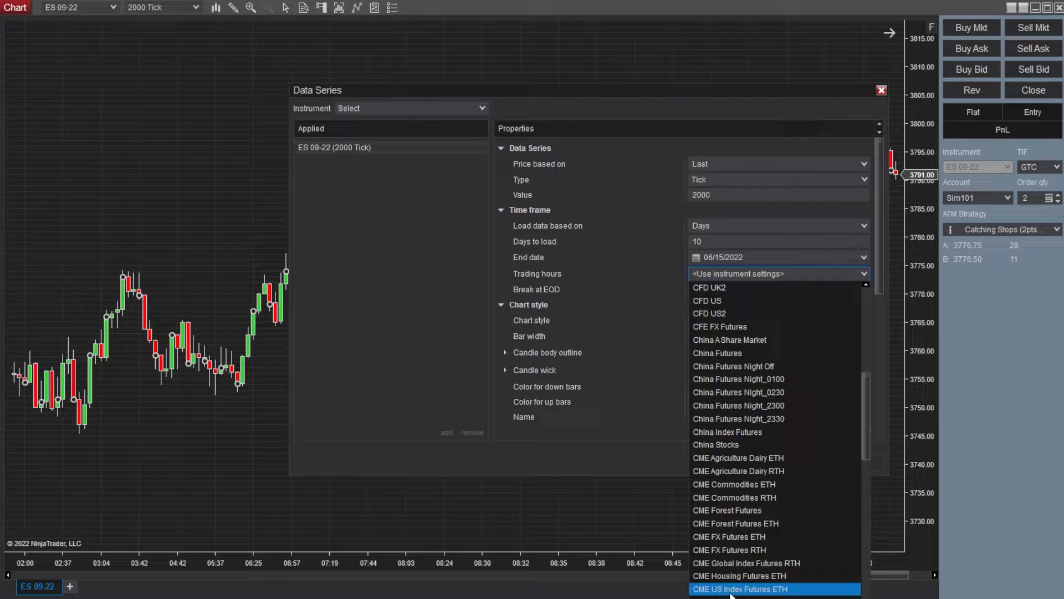
- Choose CME US Index Futures ETH trading hours and set candle body outlines to black
left_click(745, 589)
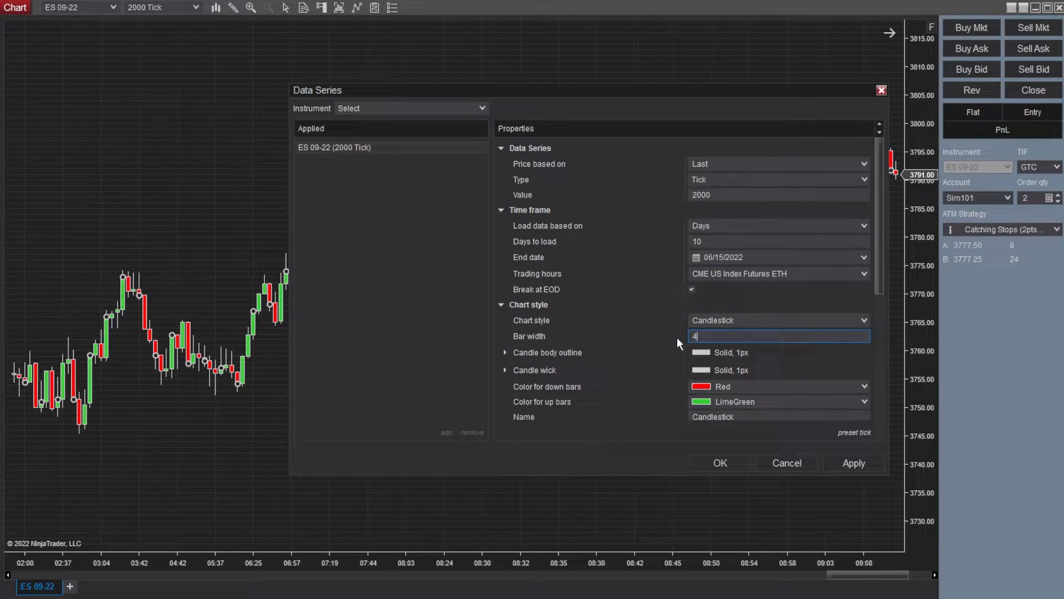
left_click(505, 353)
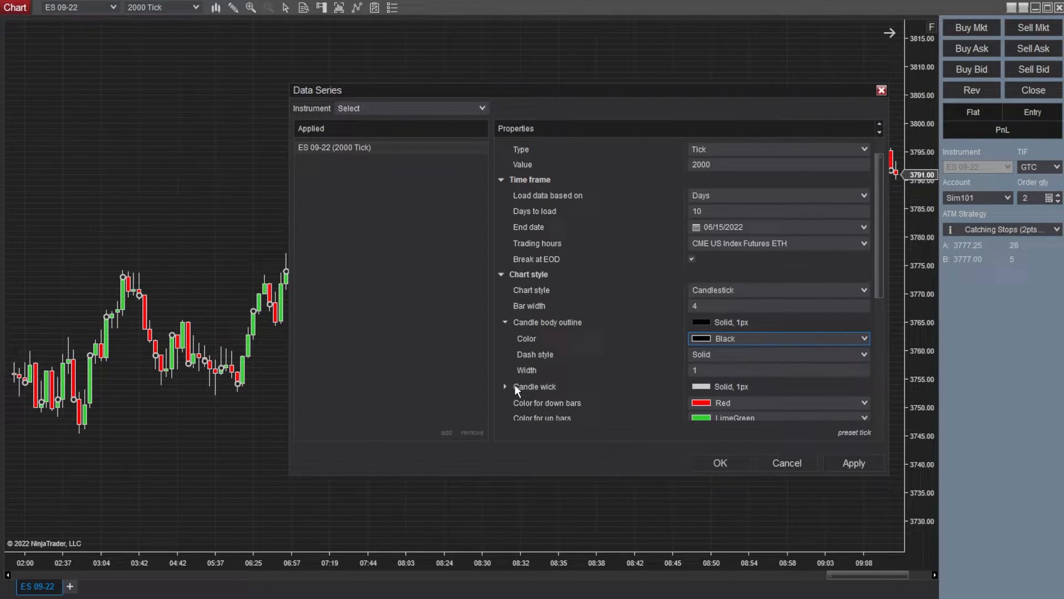
scroll("down", 3)
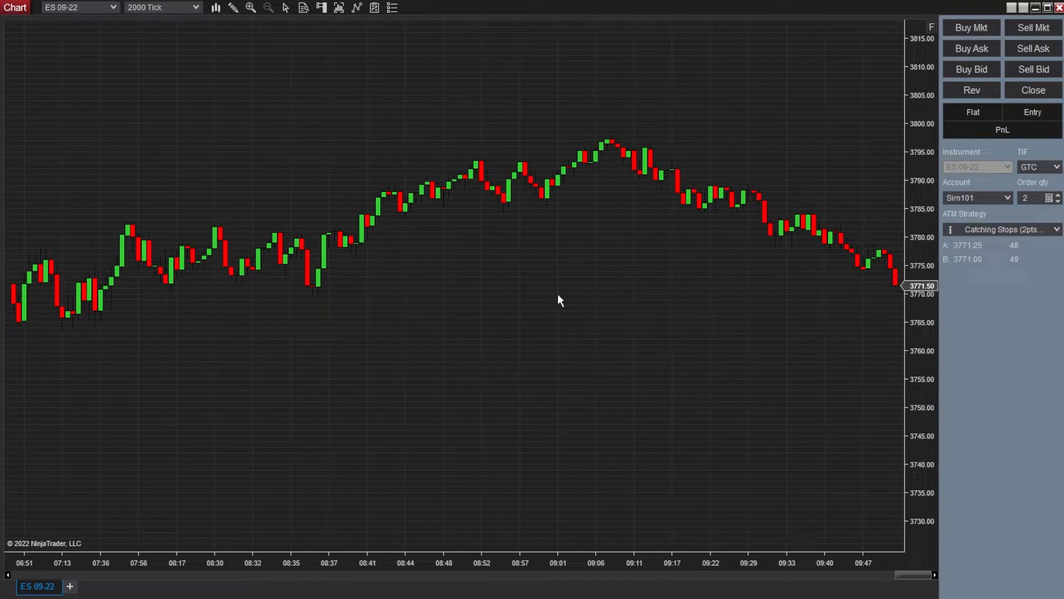
- Add the BPxMackPart1, BPxMackPart2 and awxEconomicNews custom indicators to the chart
left_click(338, 9)
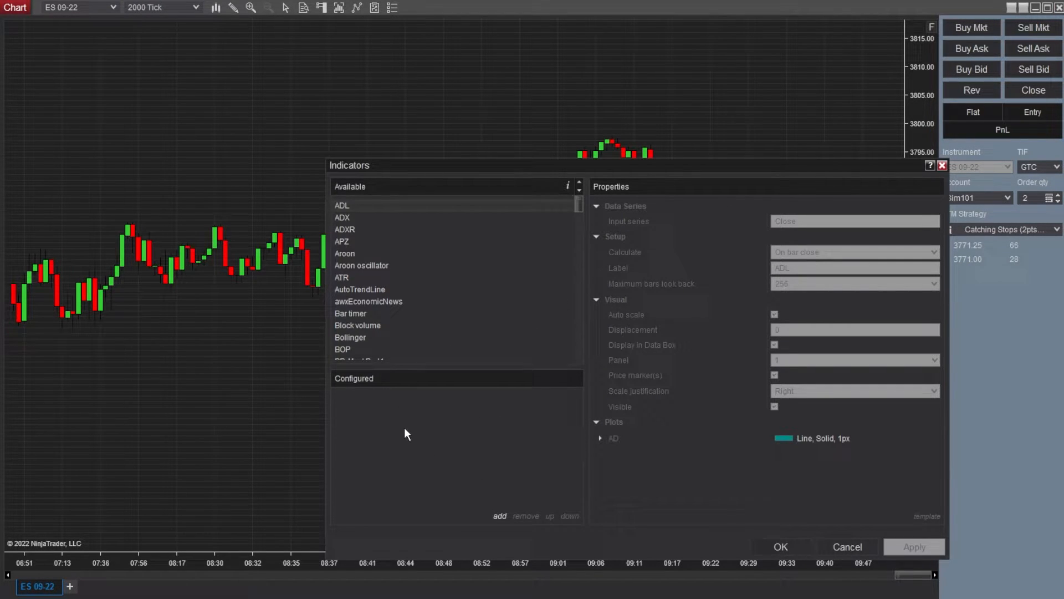
scroll("down", 3)
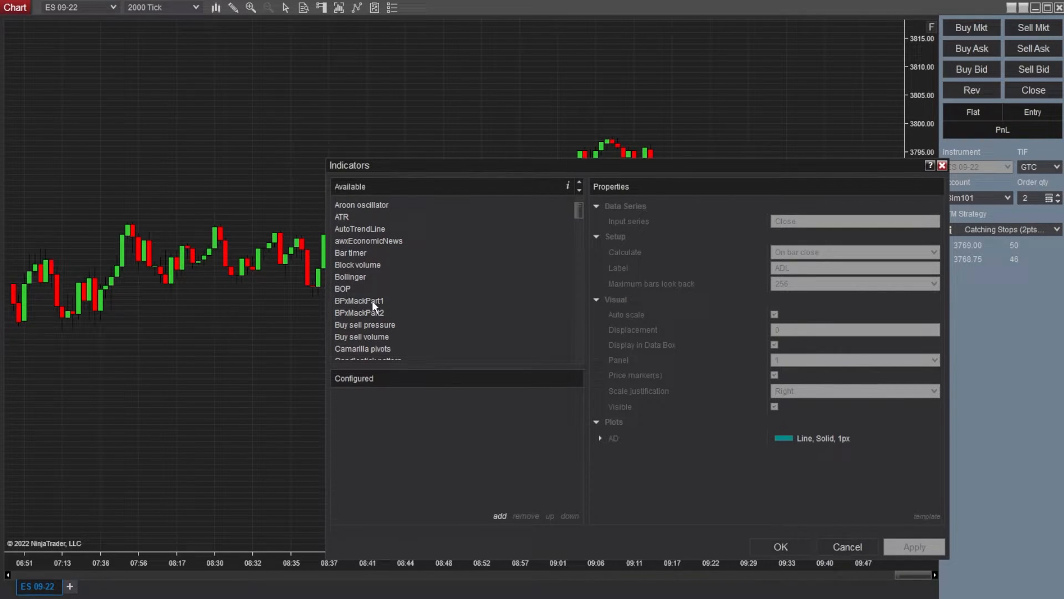
left_click(360, 301)
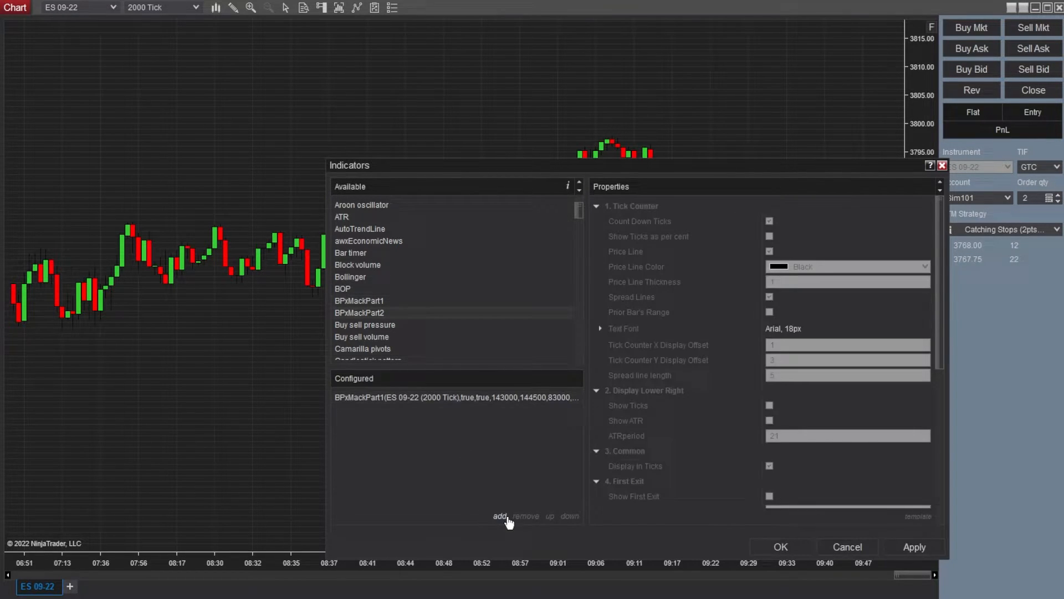
left_click(498, 516)
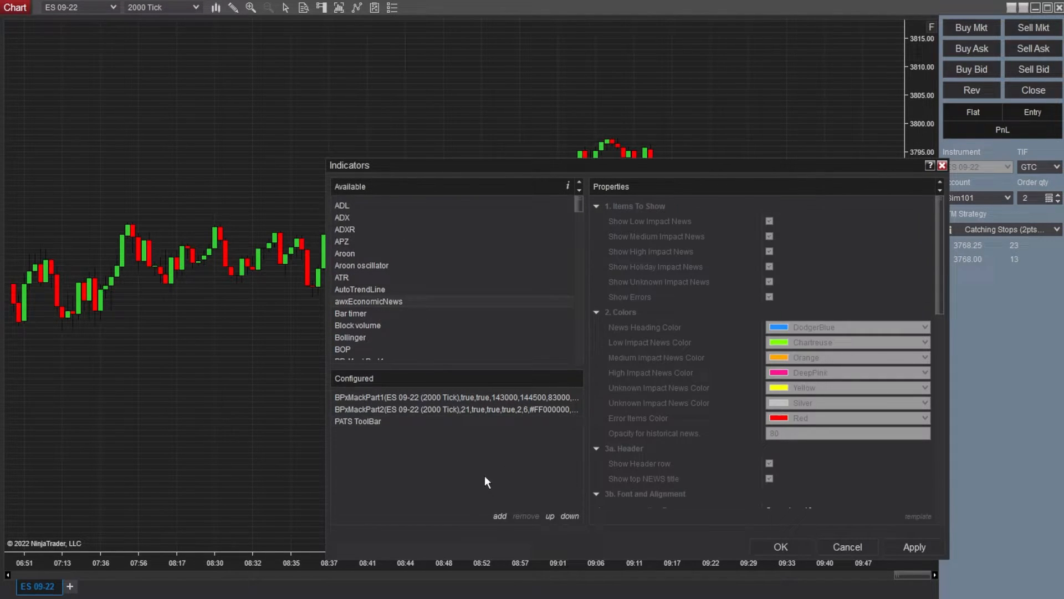
left_click(500, 515)
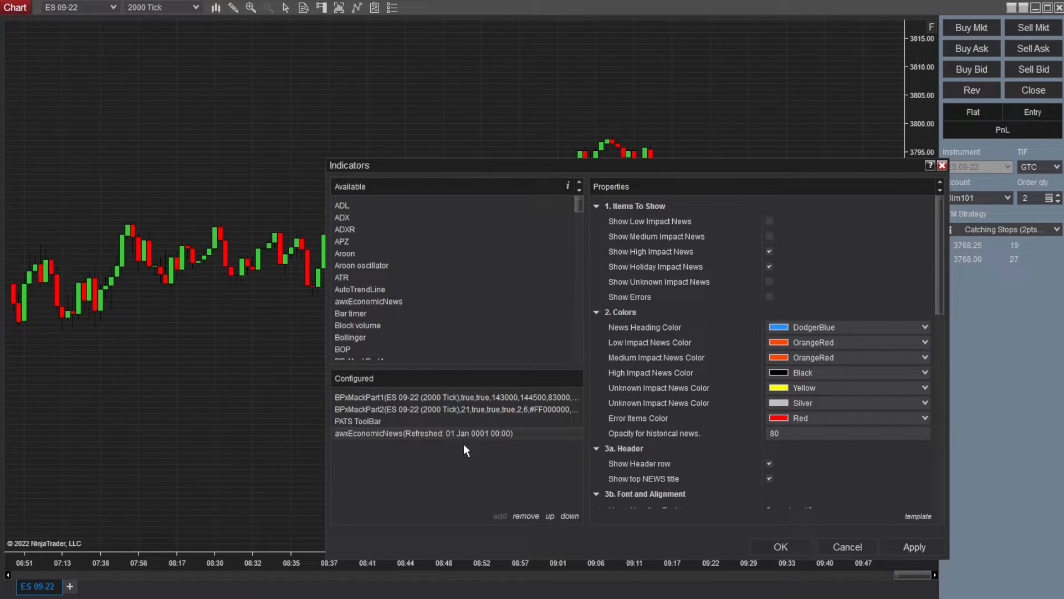
- Add another EMA and a MACD (12, 26, 9) in a new panel, then apply
scroll("down", 3)
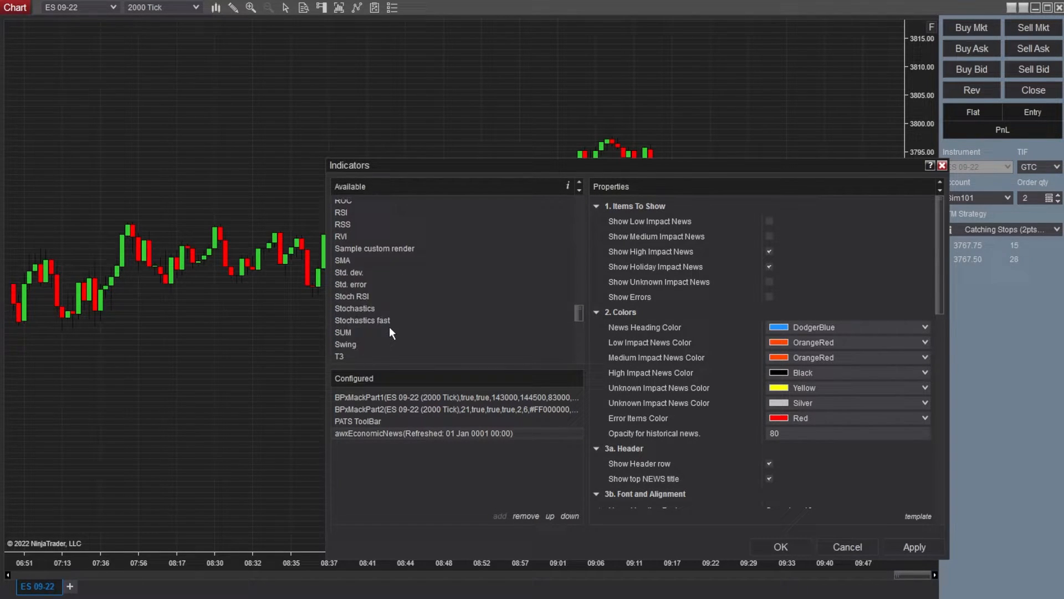
left_click(365, 330)
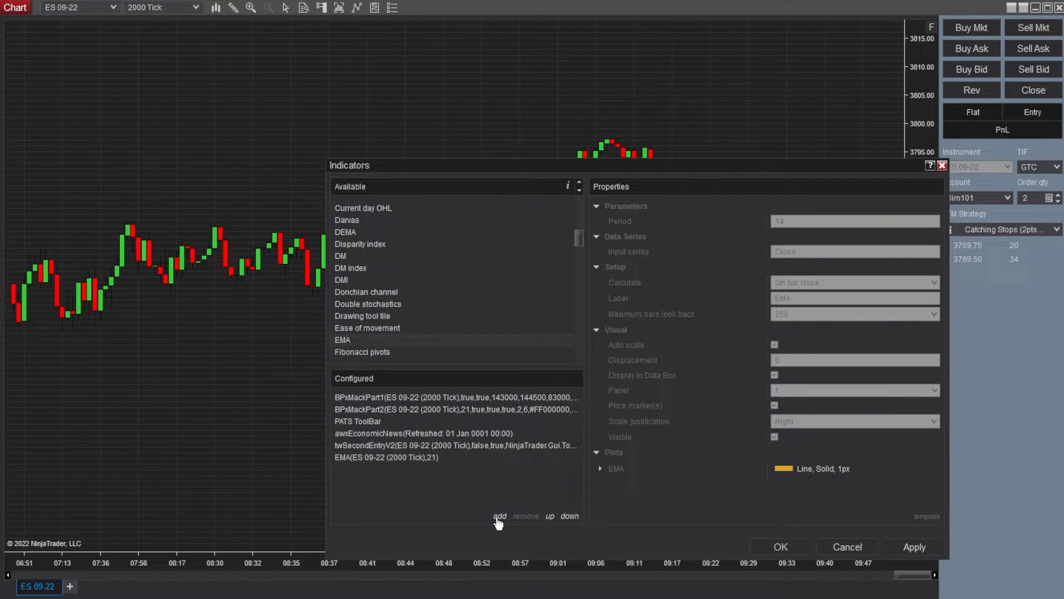
left_click(499, 516)
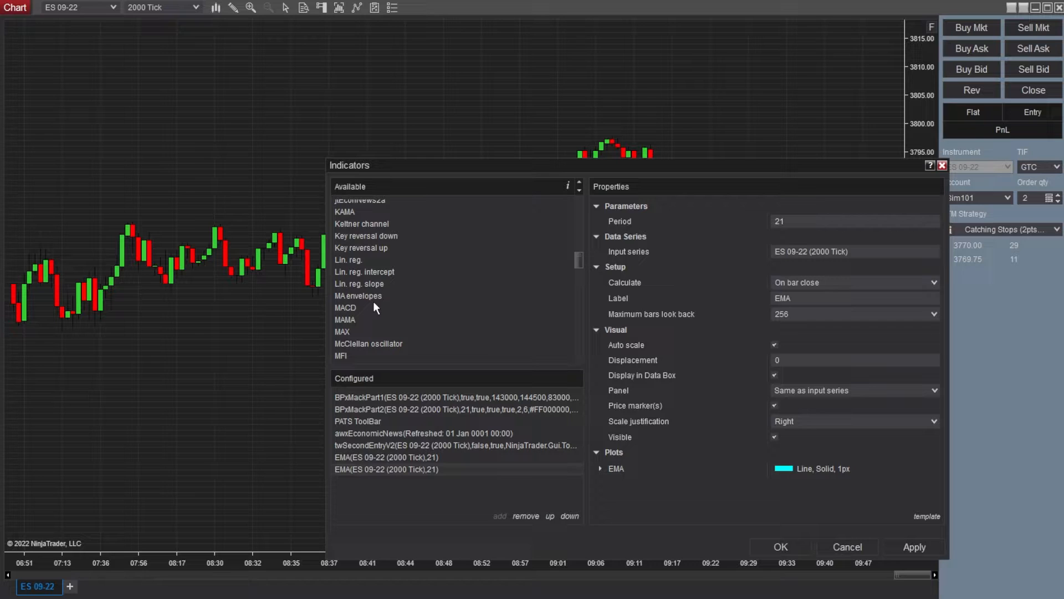
double_click(344, 307)
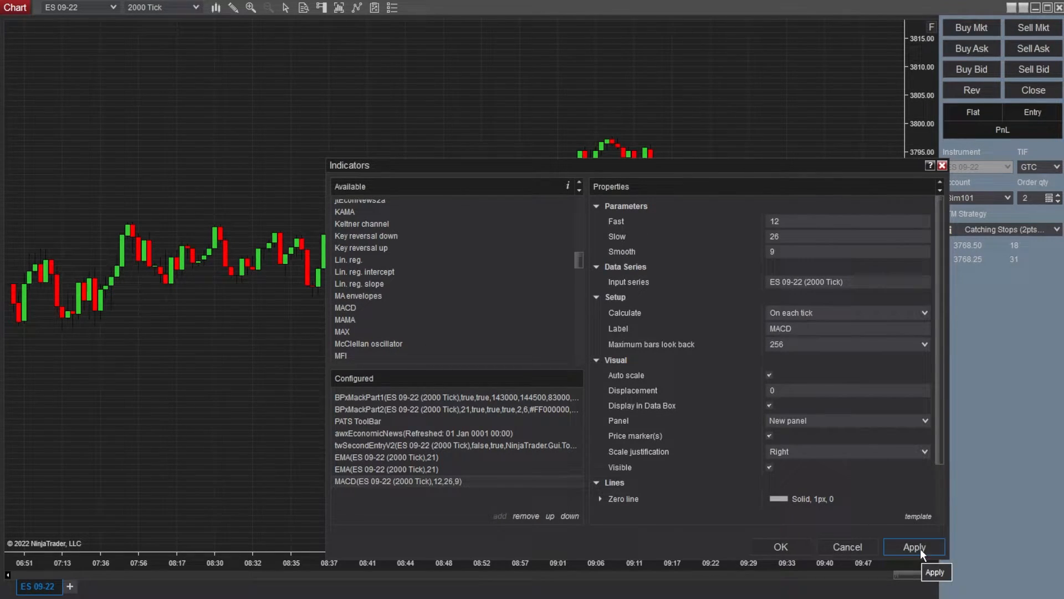
left_click(914, 546)
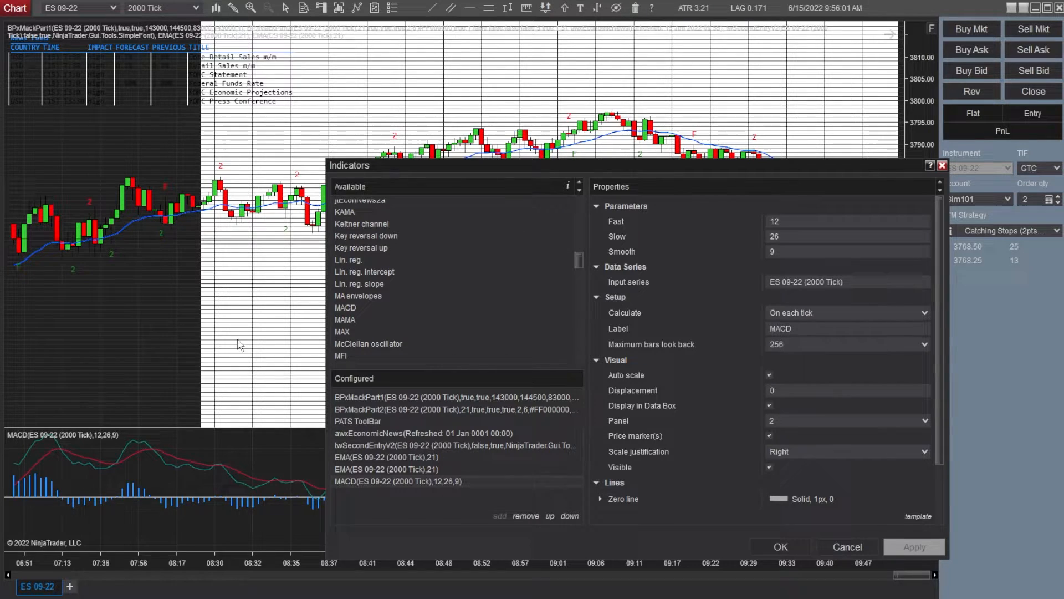
mouse_move(243, 409)
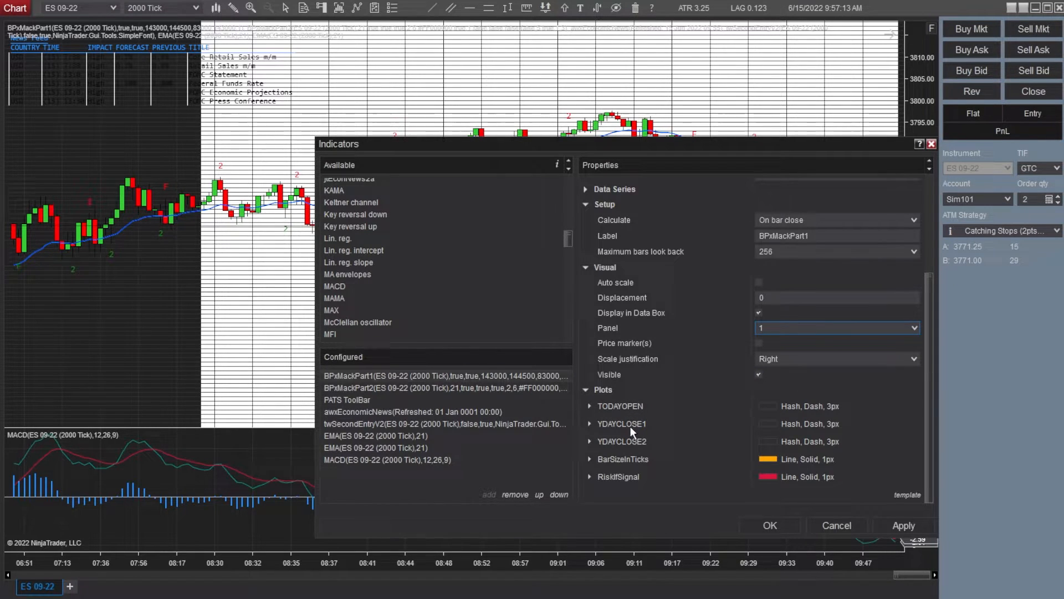
mouse_move(638, 486)
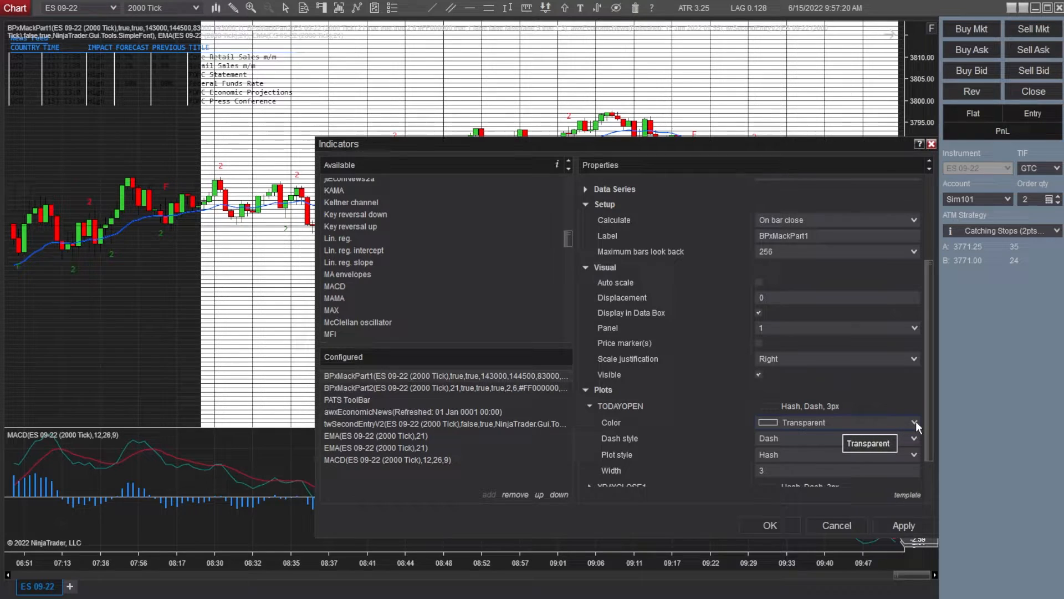
- Check BPxMackPart1's TODAYOPEN plot colour choices, which show transparent
left_click(587, 390)
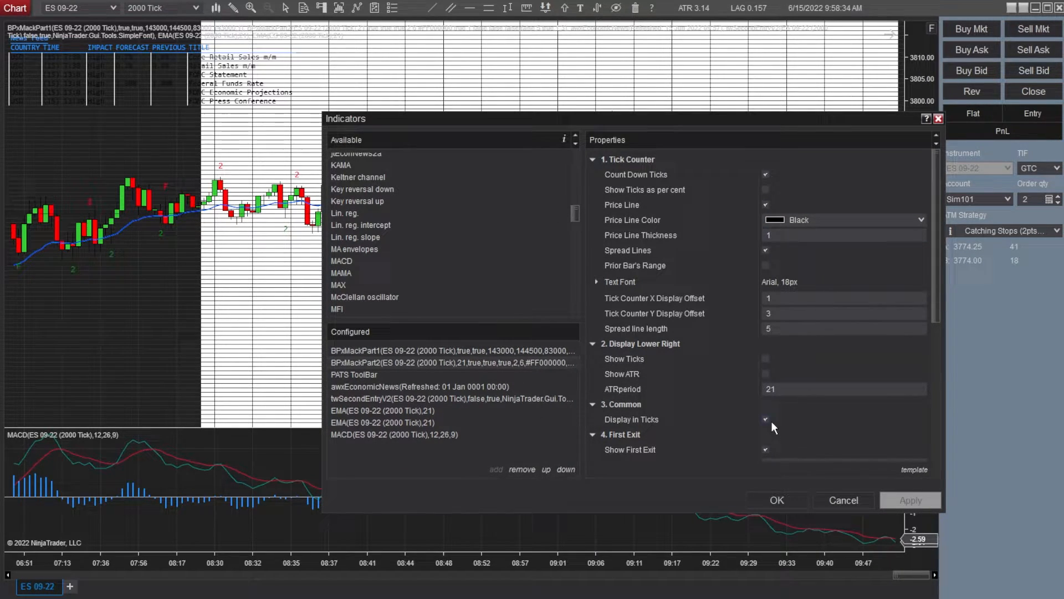
- Set BPxMackPart2's Visual Panel property to 1
scroll("down", 3)
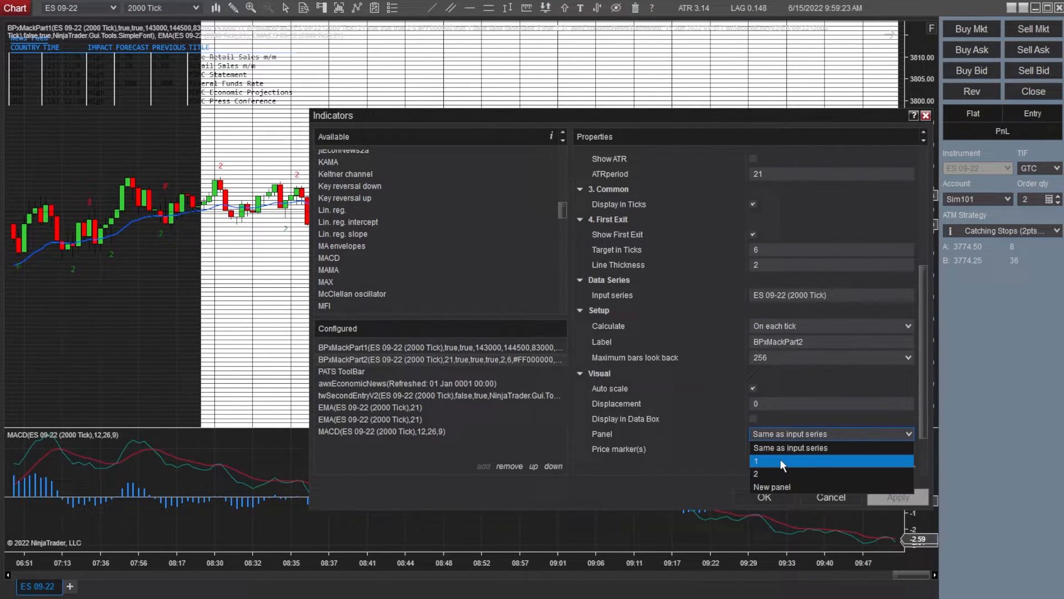
left_click(781, 460)
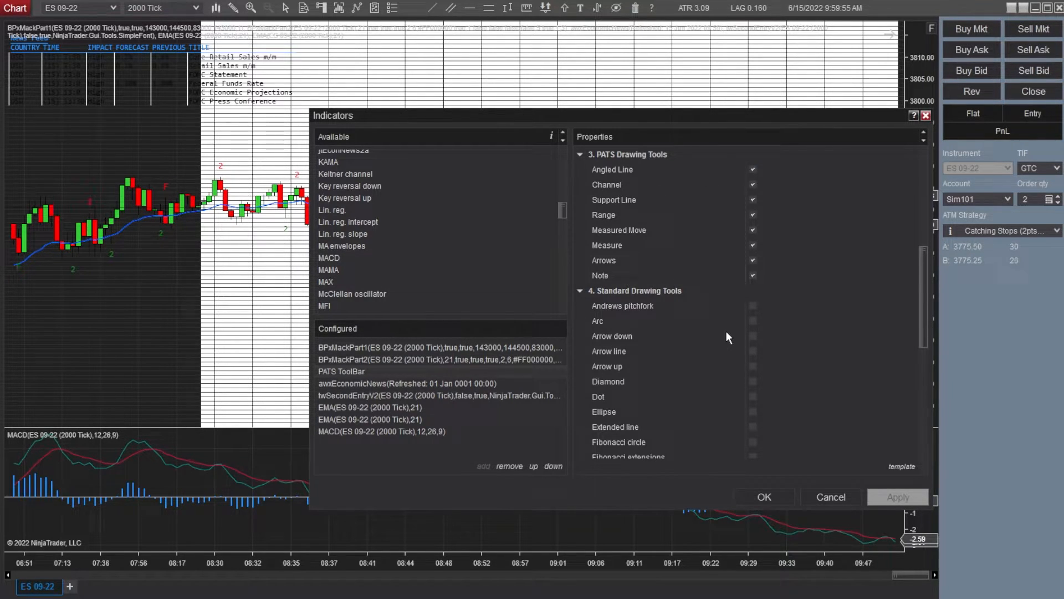
- Enable the Text tool under PATS ToolBar Standard Drawing Tools and apply
scroll("down", 3)
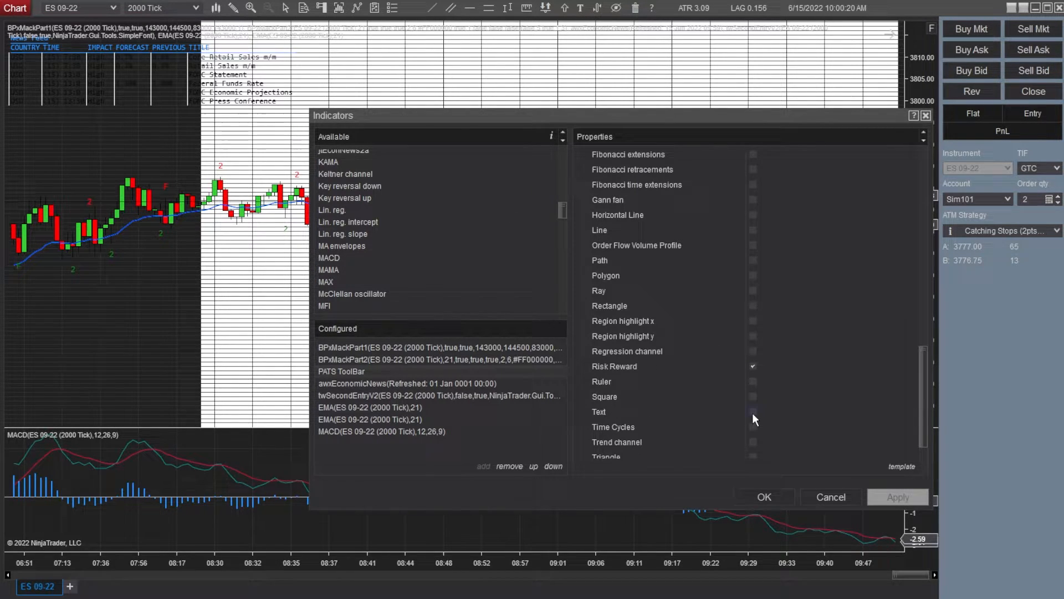
left_click(753, 412)
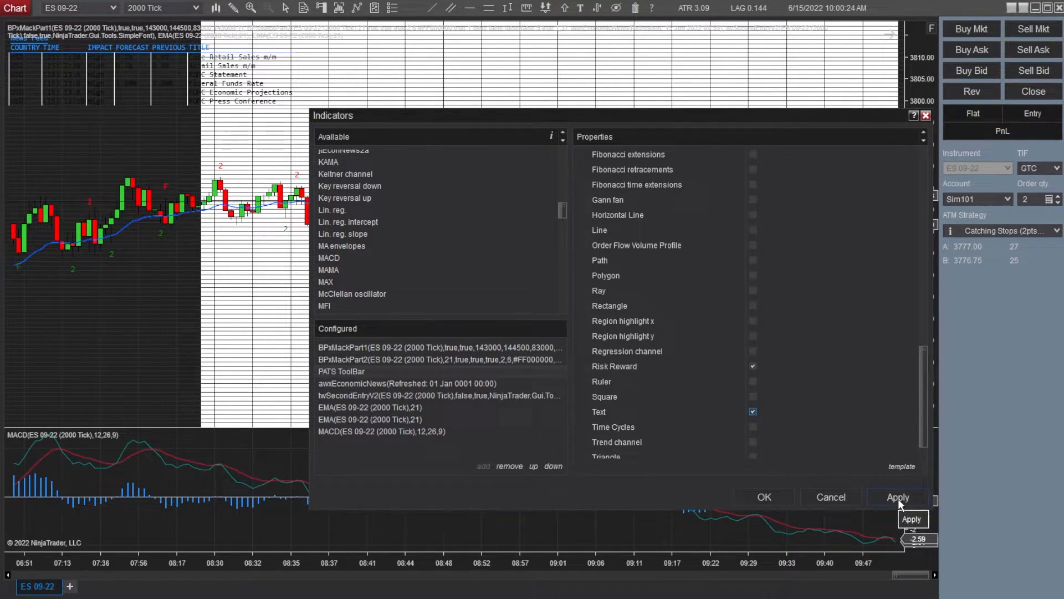
left_click(897, 497)
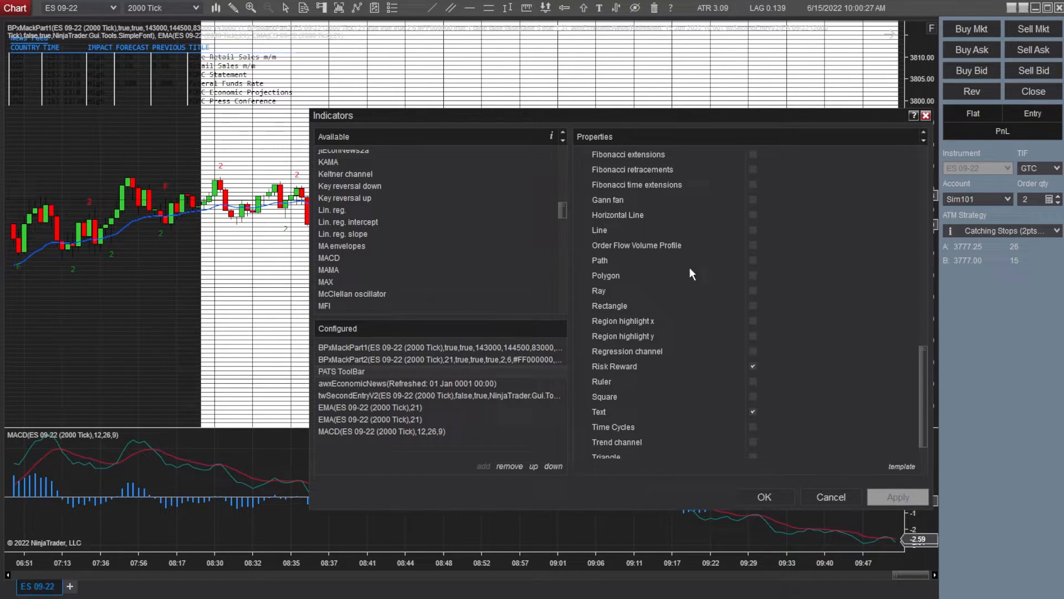
- Set twSecondEntryV2 to calculate on each tick on panel 1 and apply
left_click(408, 383)
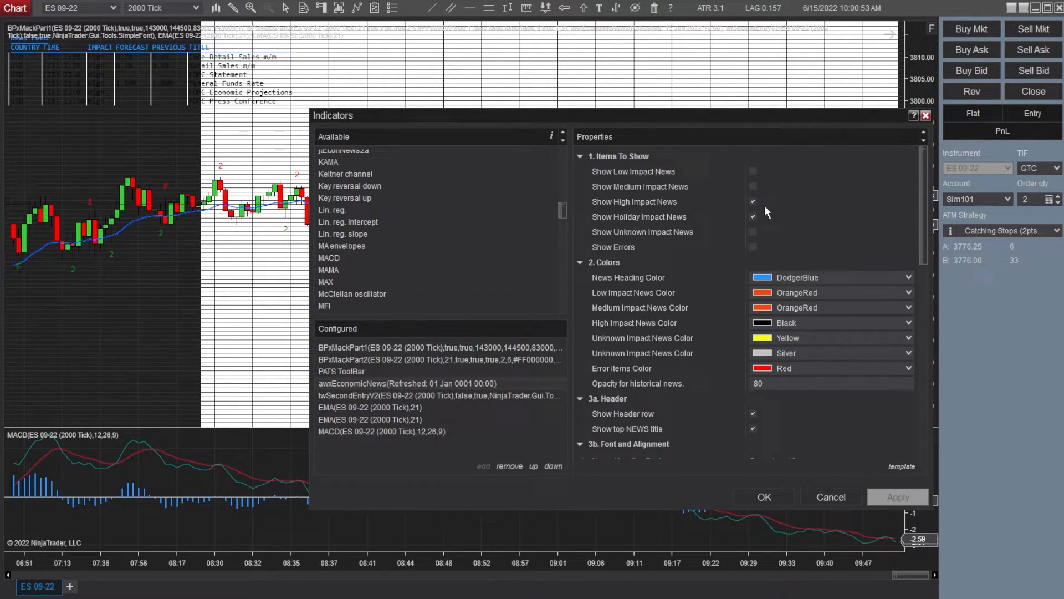
left_click(753, 232)
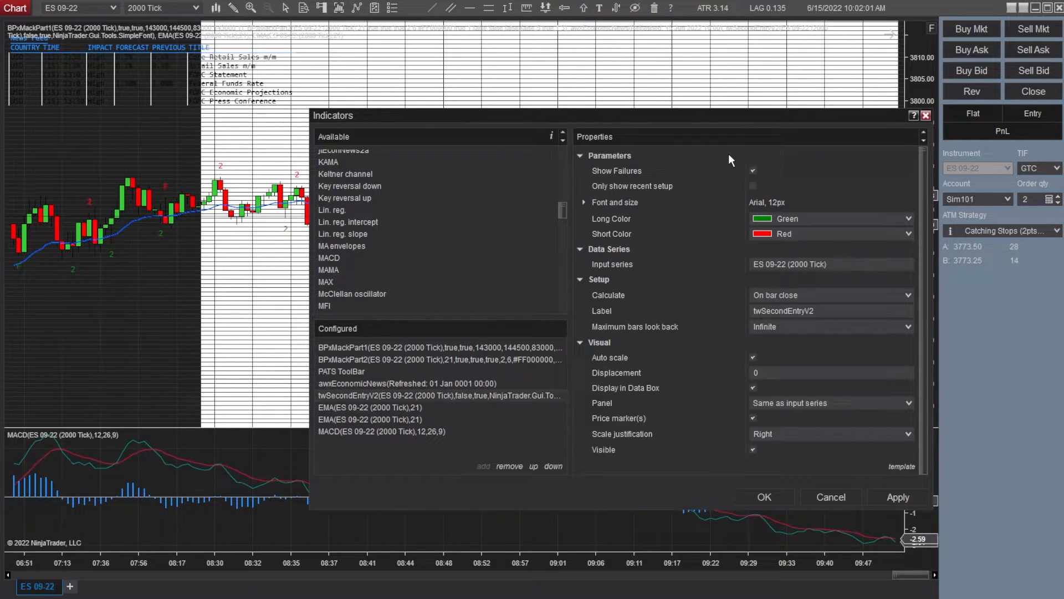
mouse_move(743, 160)
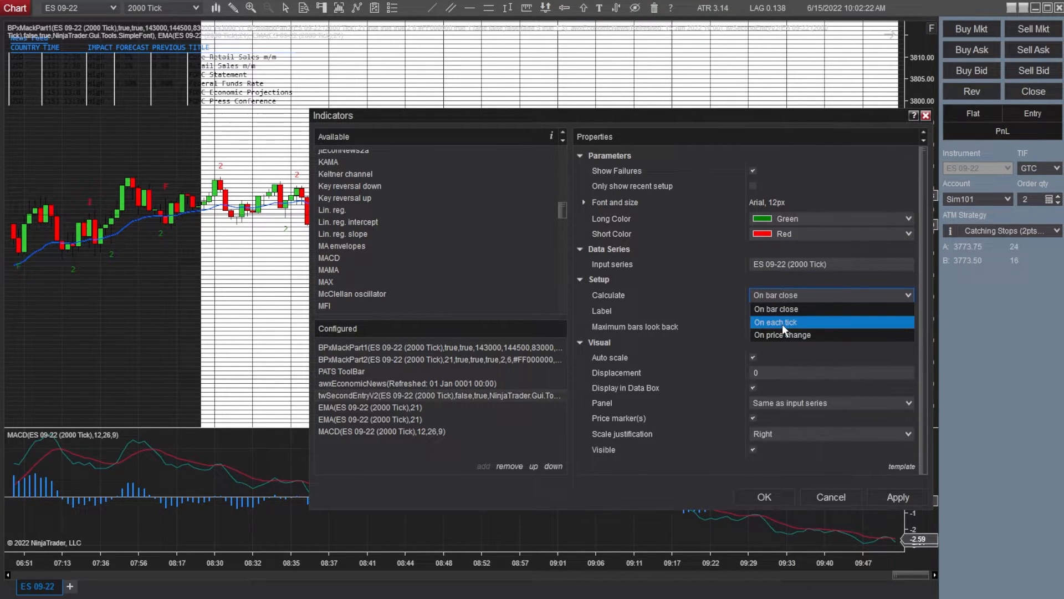
left_click(775, 322)
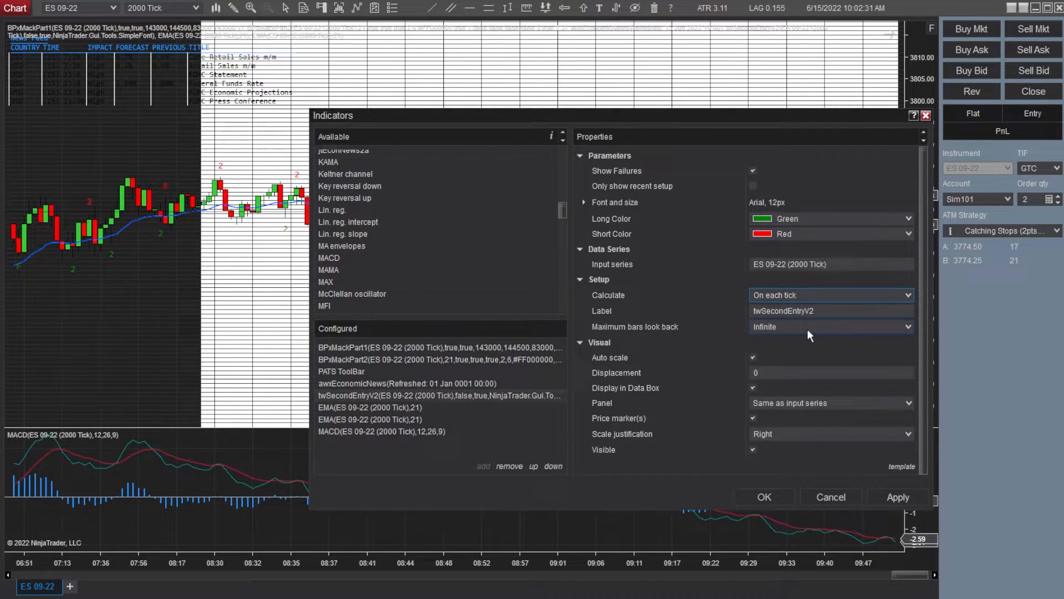
left_click(831, 403)
type("1")
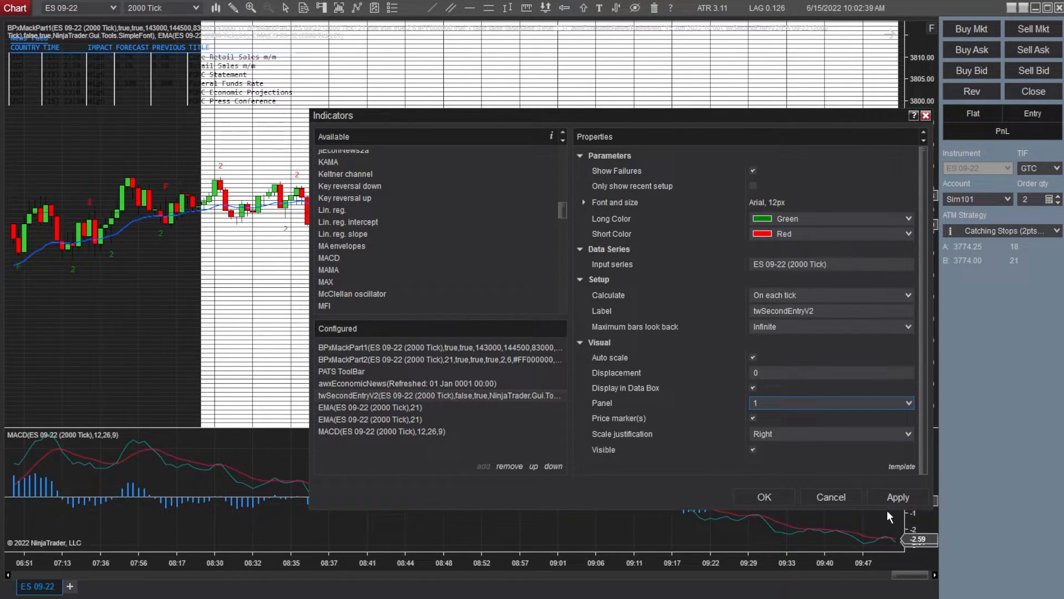
left_click(898, 497)
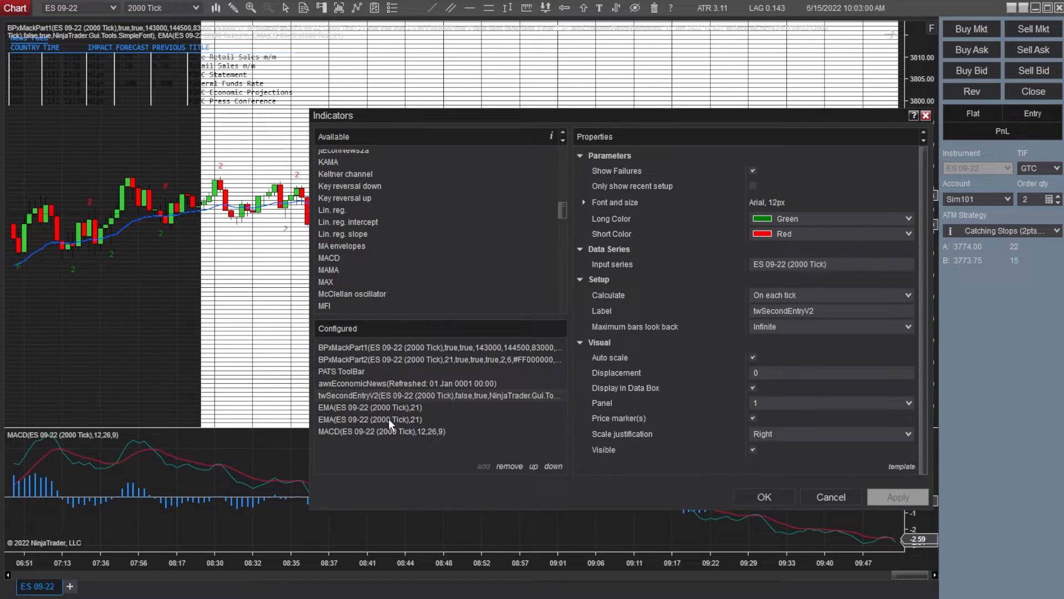
left_click(364, 419)
type("200")
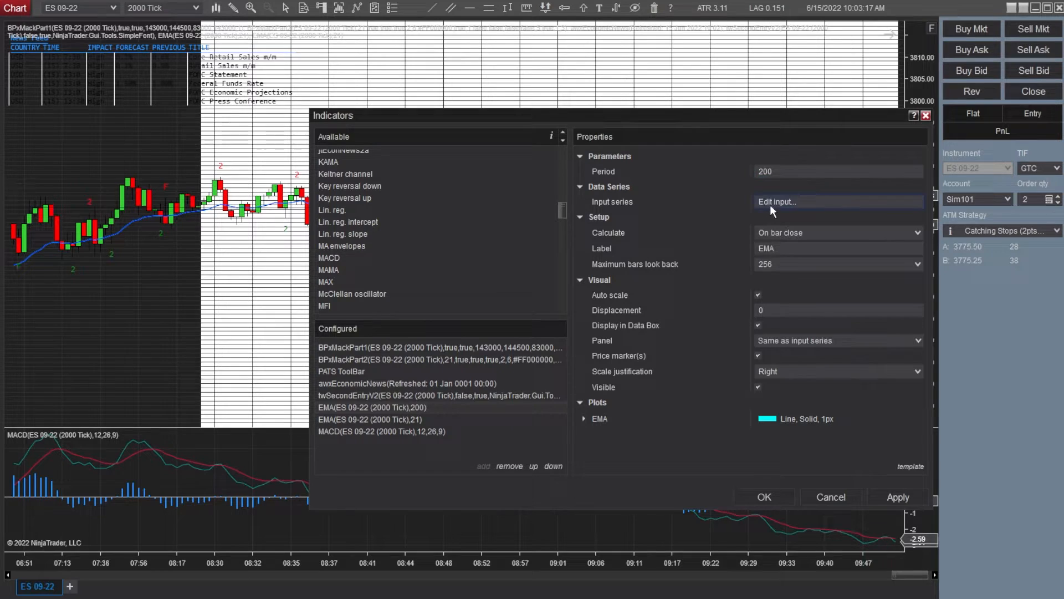
- Make the first EMA 200 periods on panel 1 with a magenta plot, and apply
left_click(838, 201)
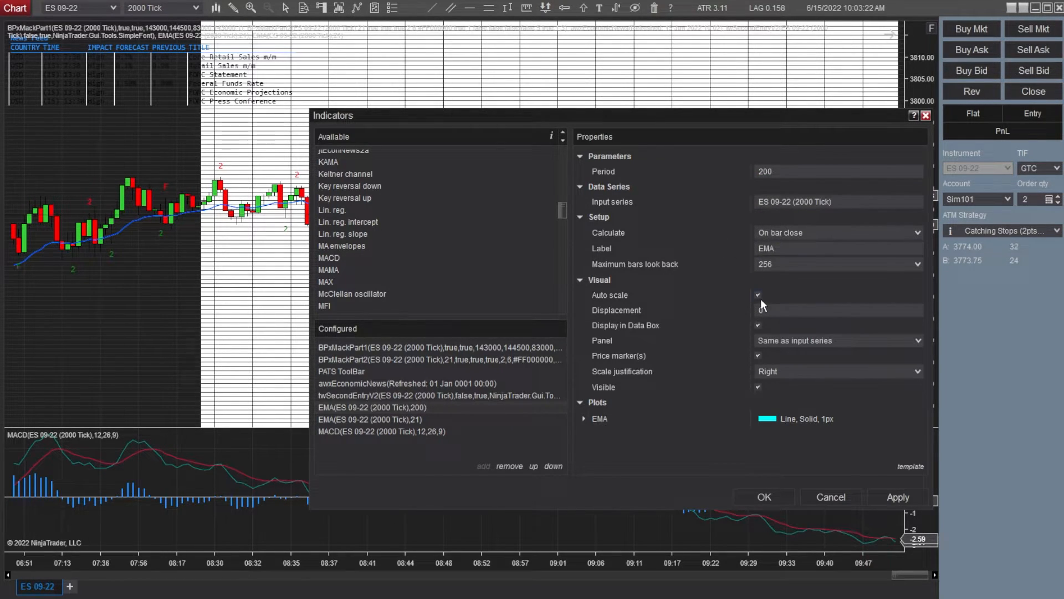
left_click(838, 309)
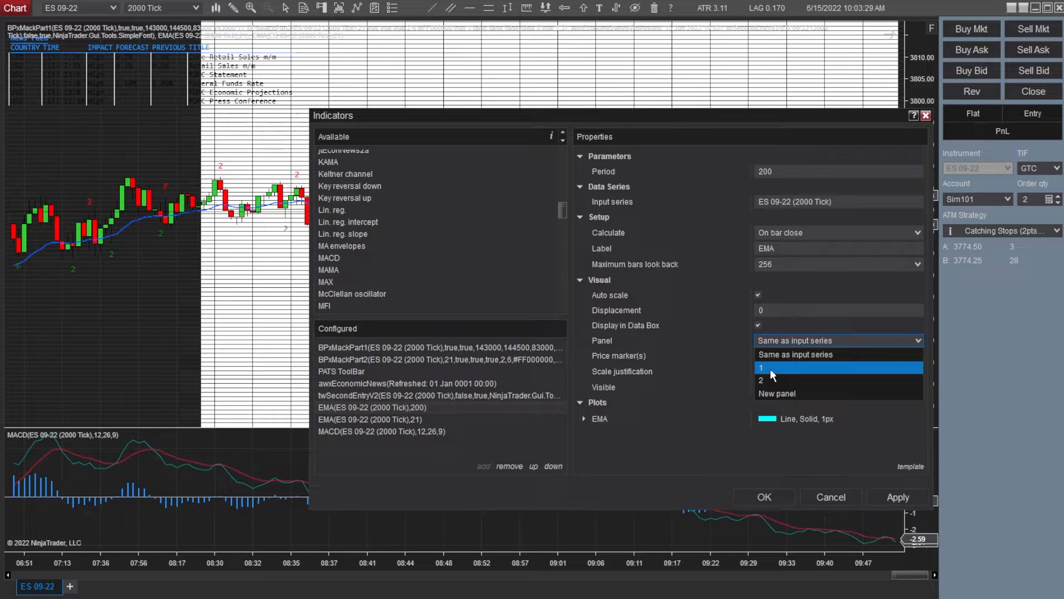
left_click(772, 367)
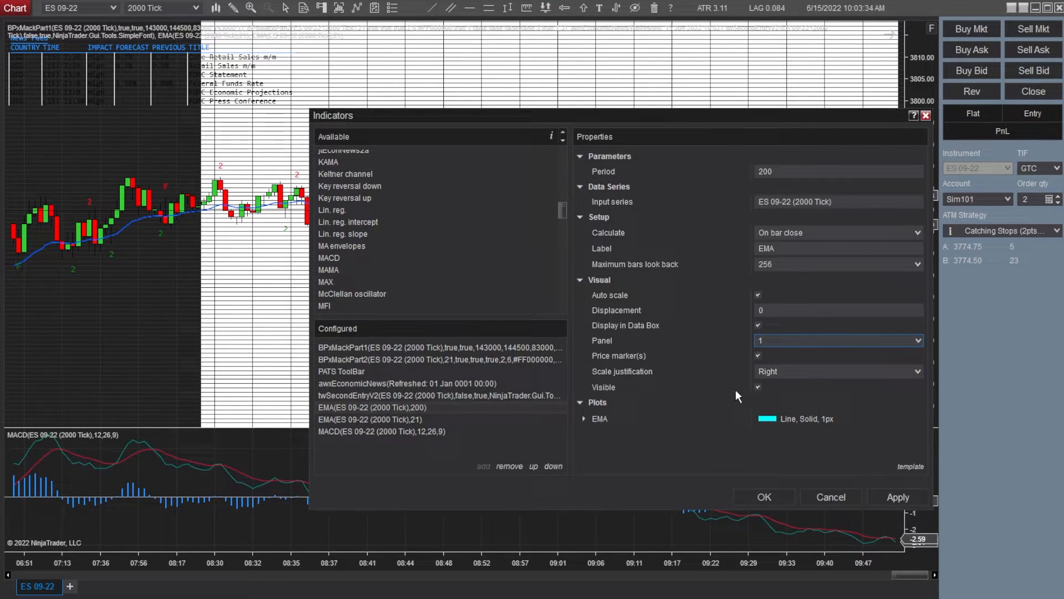
left_click(584, 419)
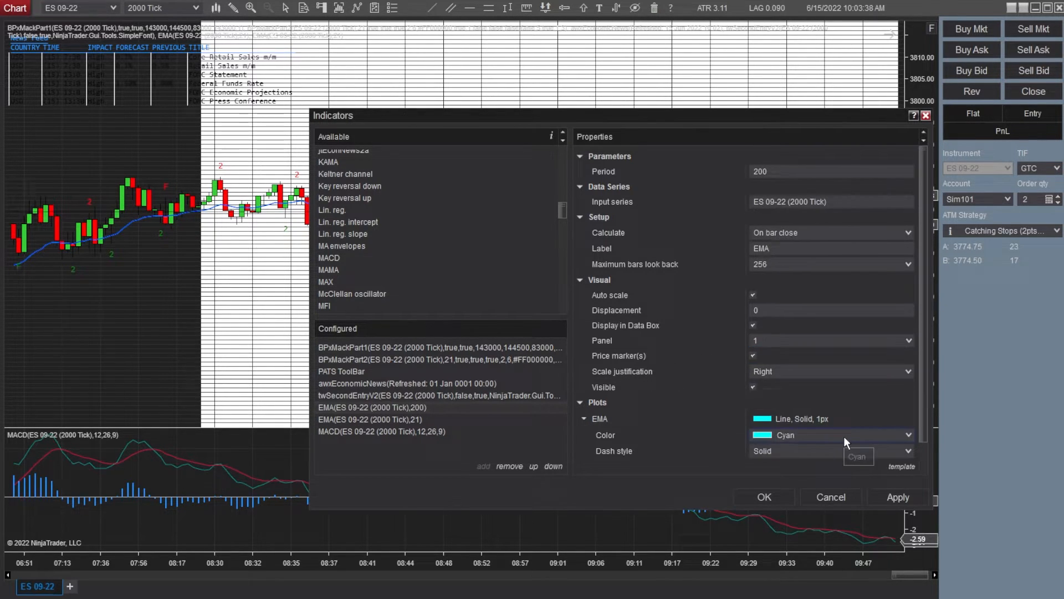
left_click(831, 434)
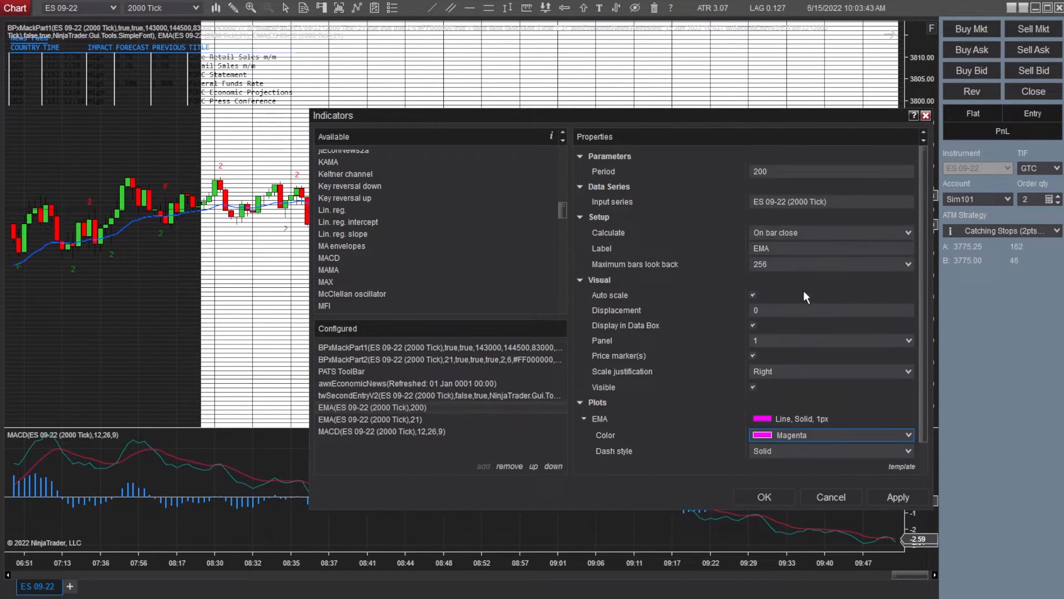
left_click(763, 497)
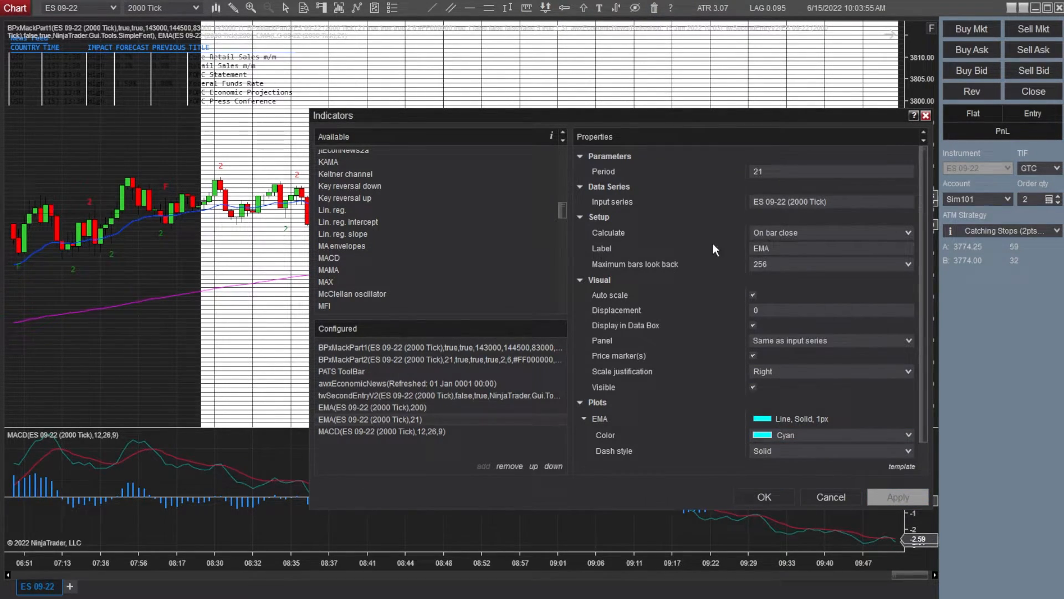
- Set the second EMA to period 9, calculating on each tick on panel 1, and apply
left_click(830, 171)
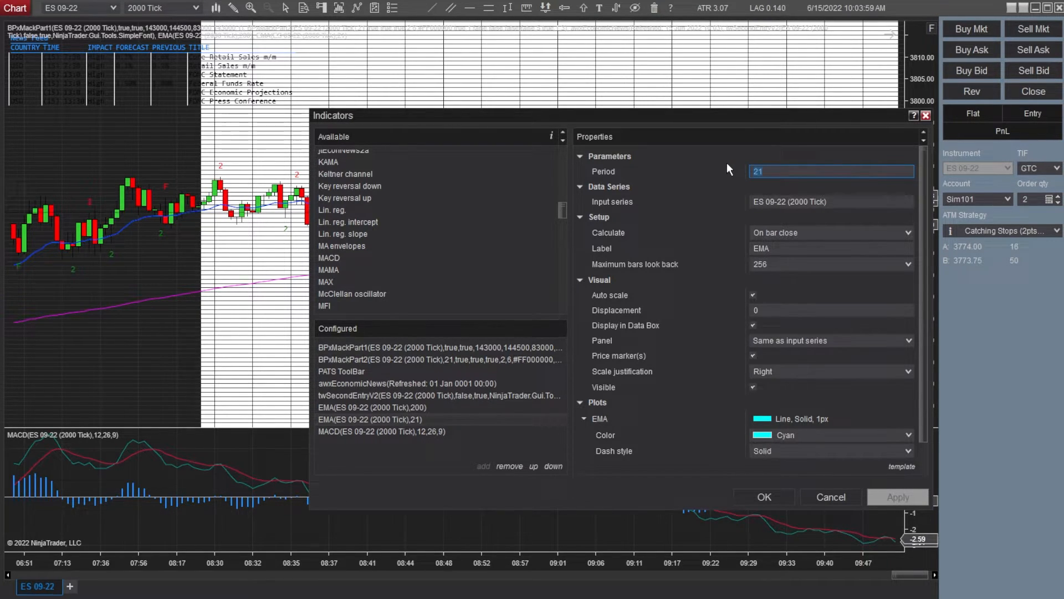
type("9")
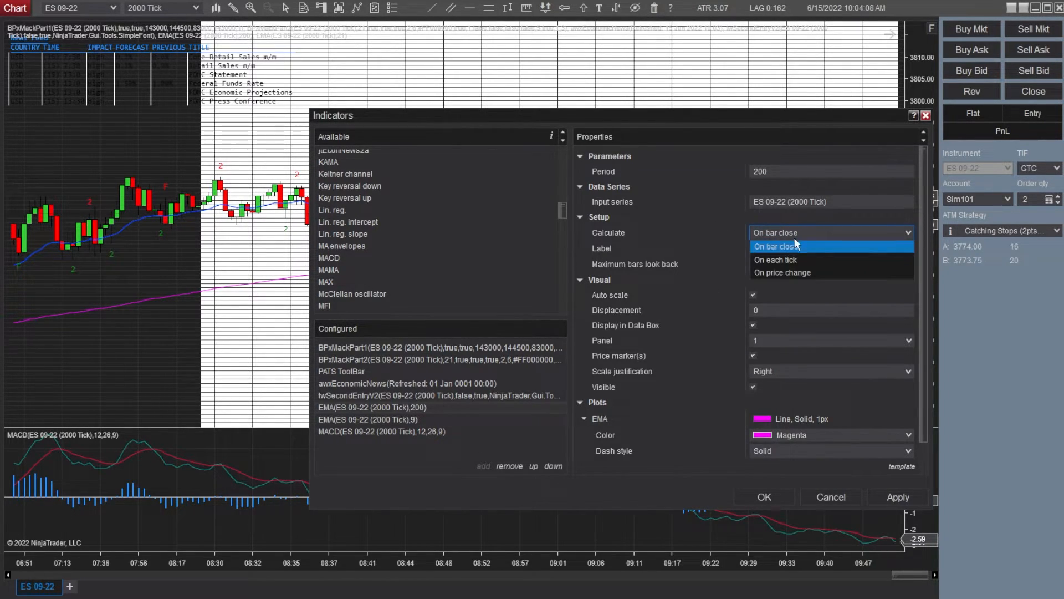
left_click(776, 259)
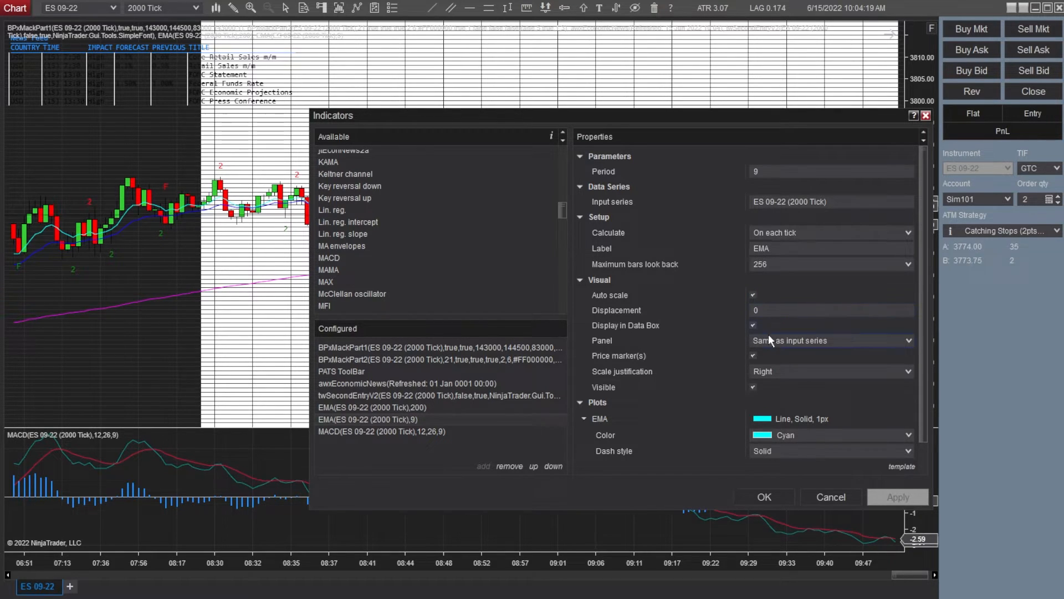
left_click(831, 340)
type("1")
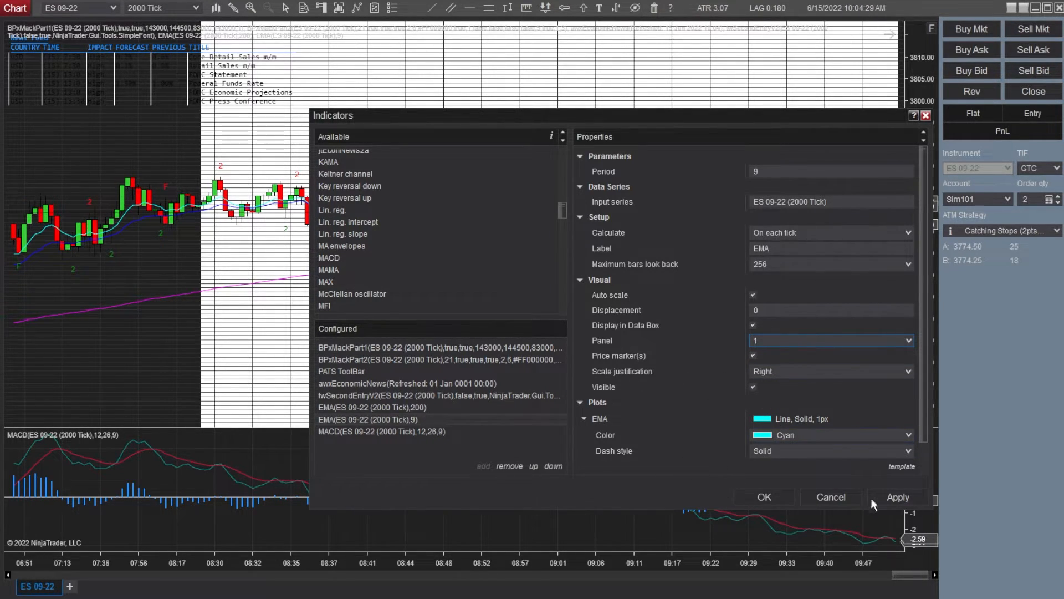
left_click(382, 431)
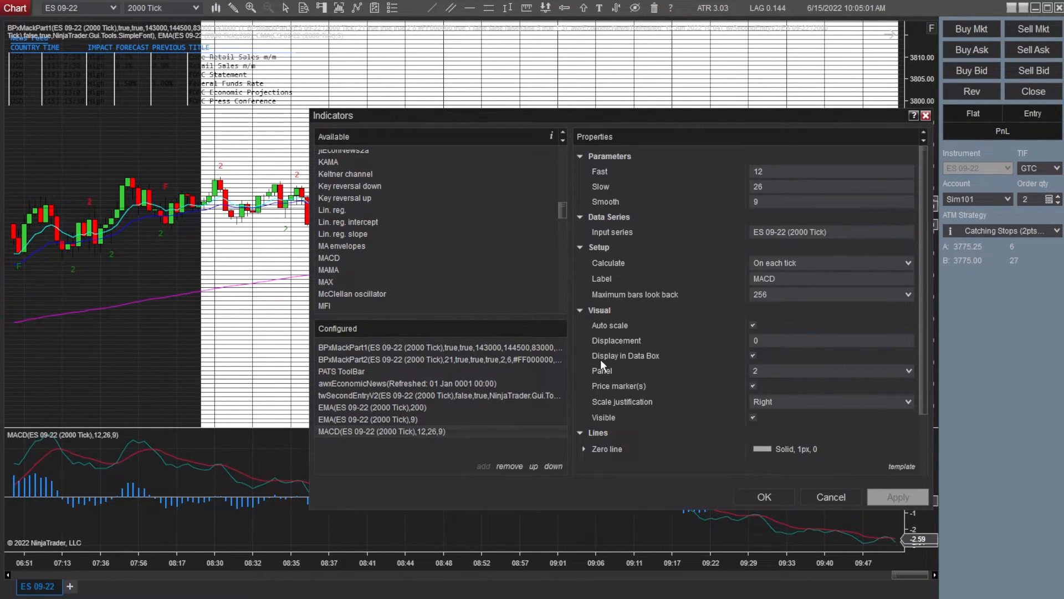
mouse_move(628, 383)
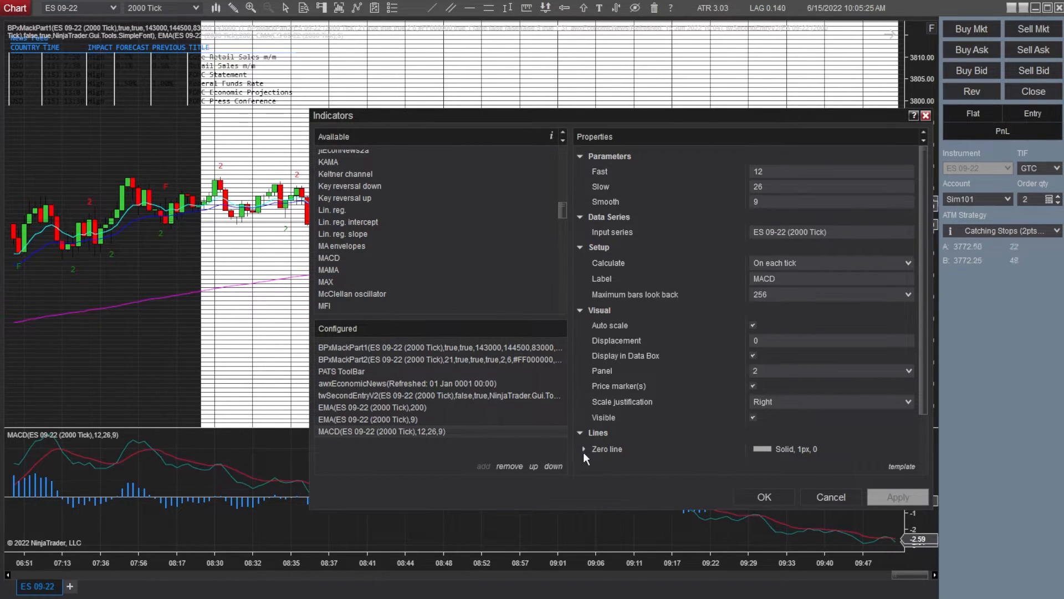
- Check the MACD zero line colour, then close the Indicators dialog with OK
left_click(584, 449)
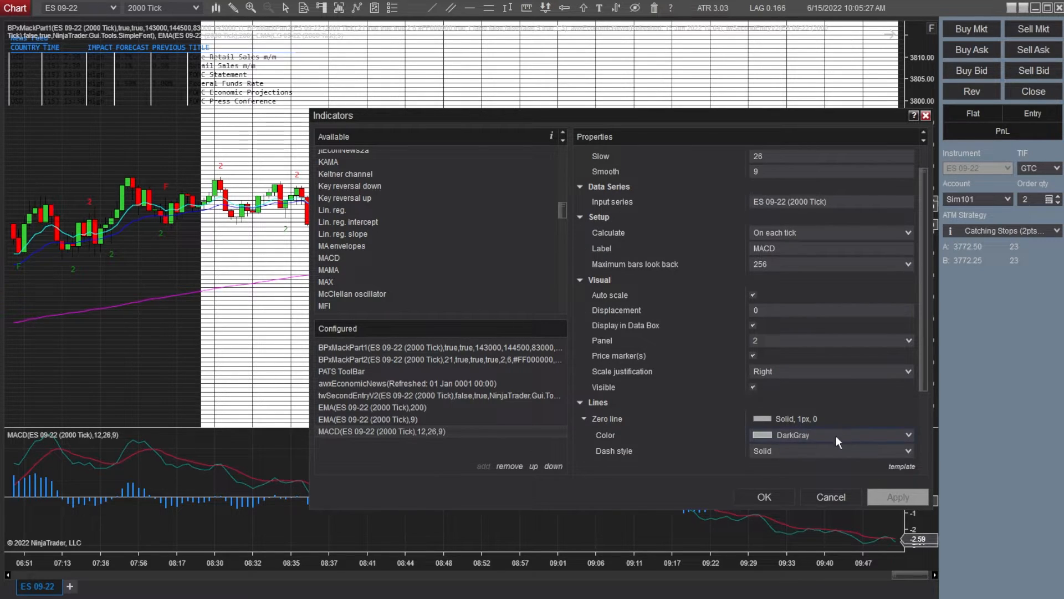
left_click(764, 497)
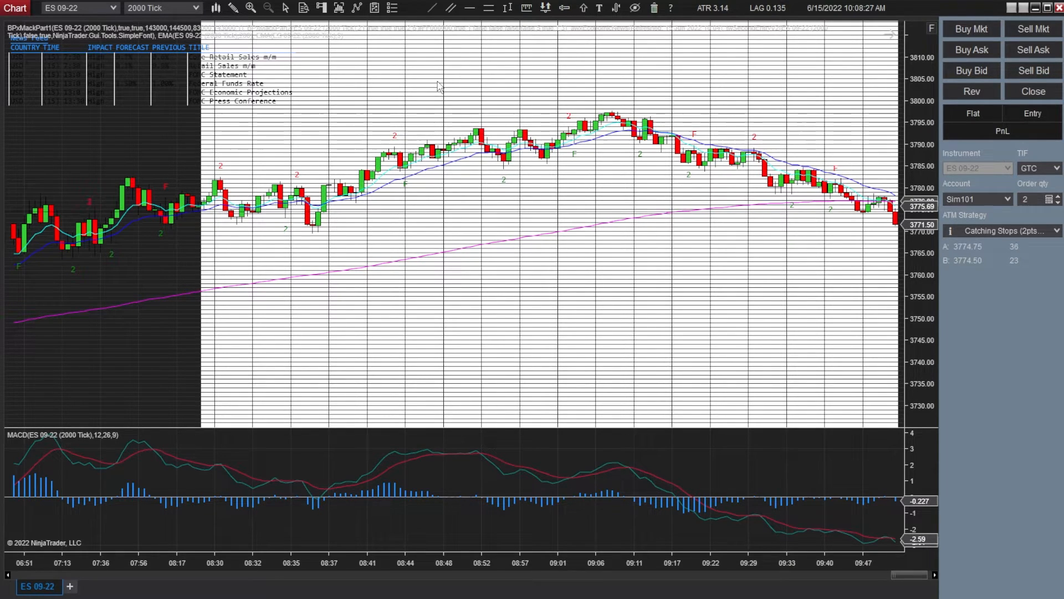
- Set the chart's right side margin to 100 in Chart Properties
right_click(447, 88)
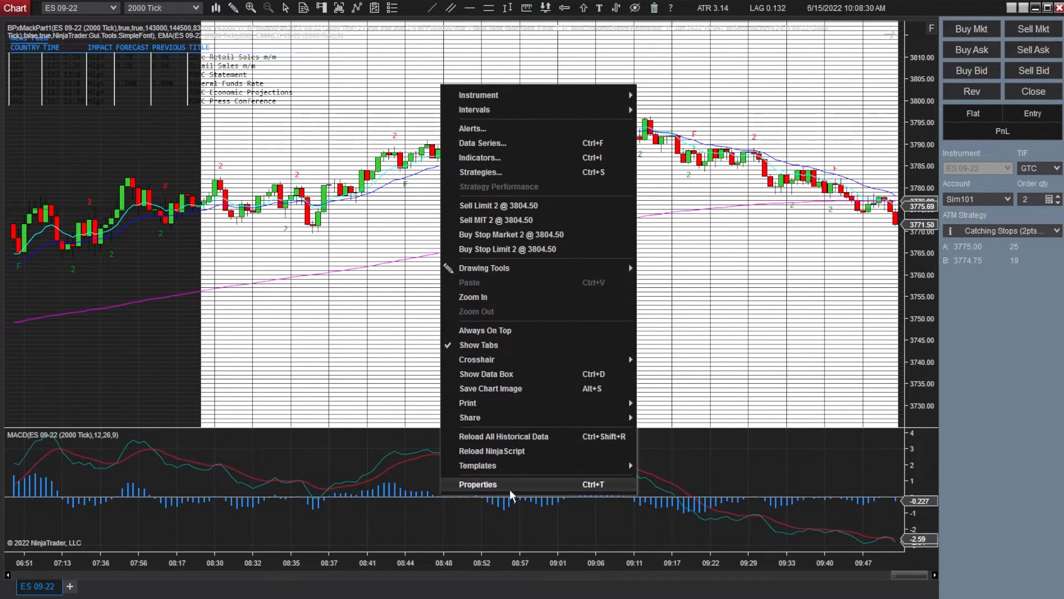
left_click(477, 484)
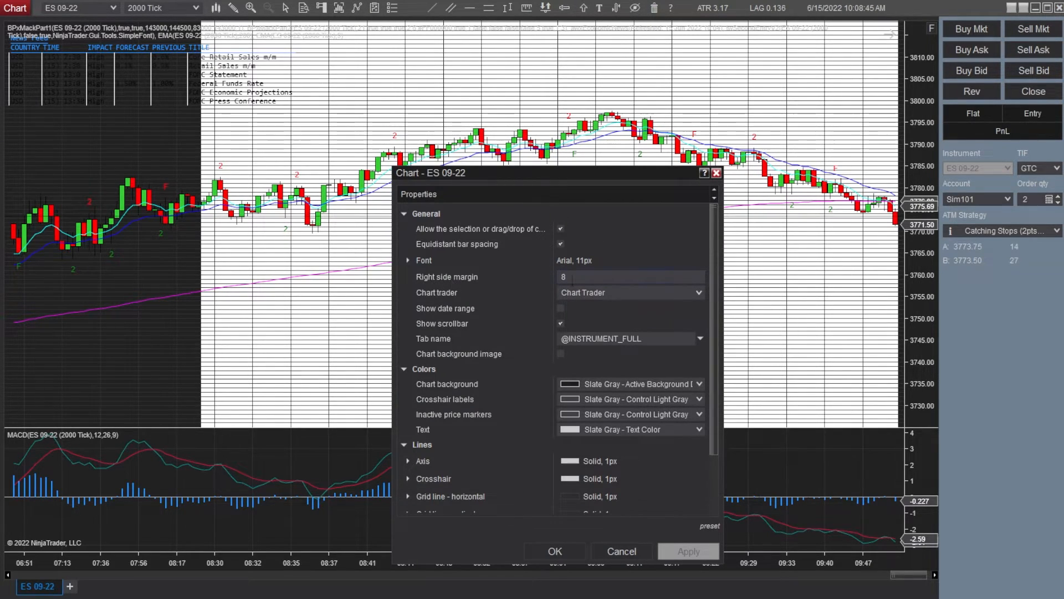
left_click(630, 277)
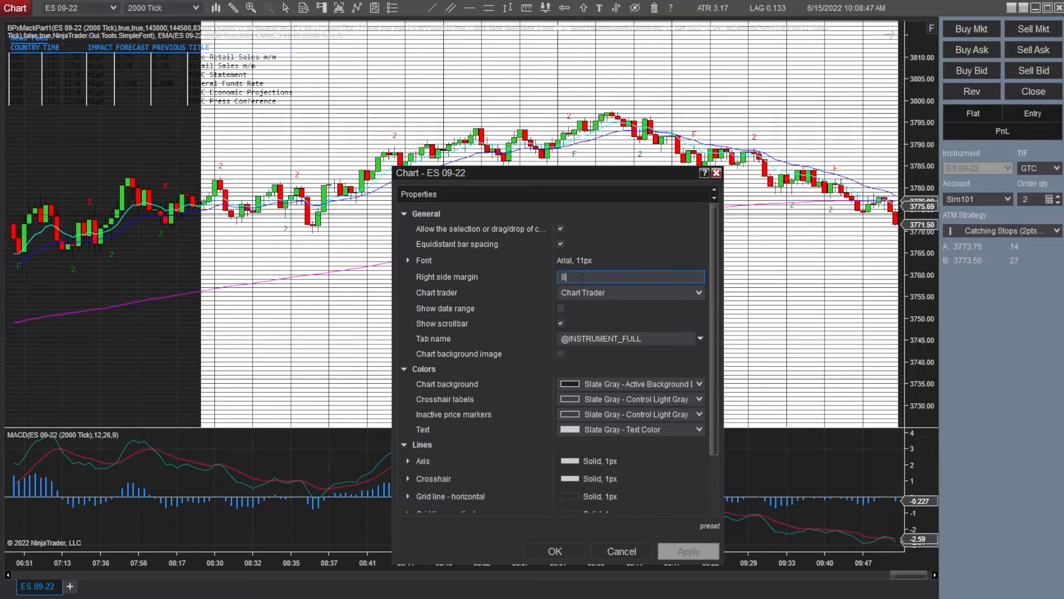
type("100")
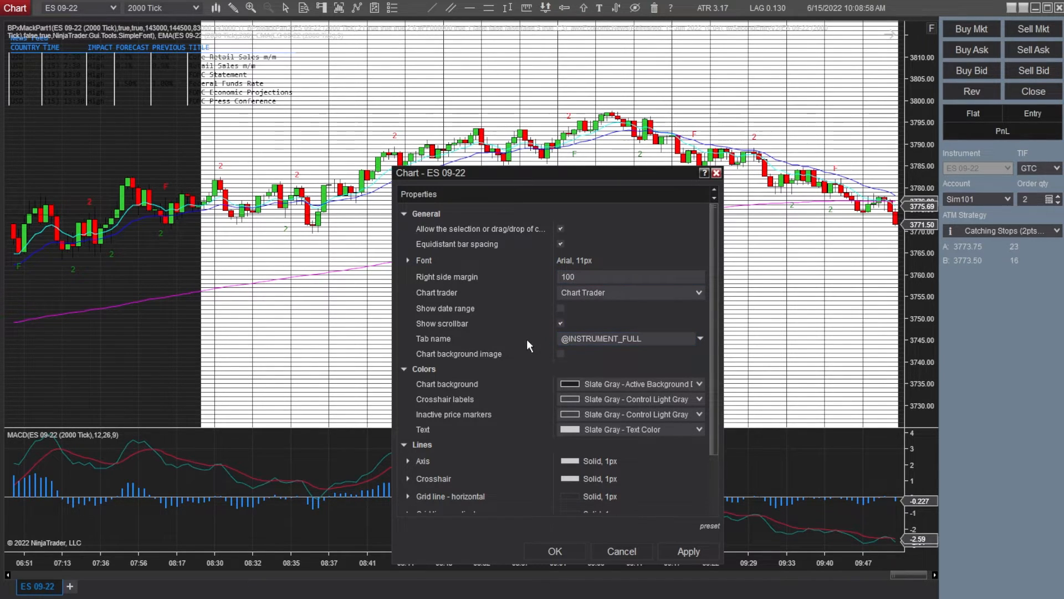
left_click(560, 353)
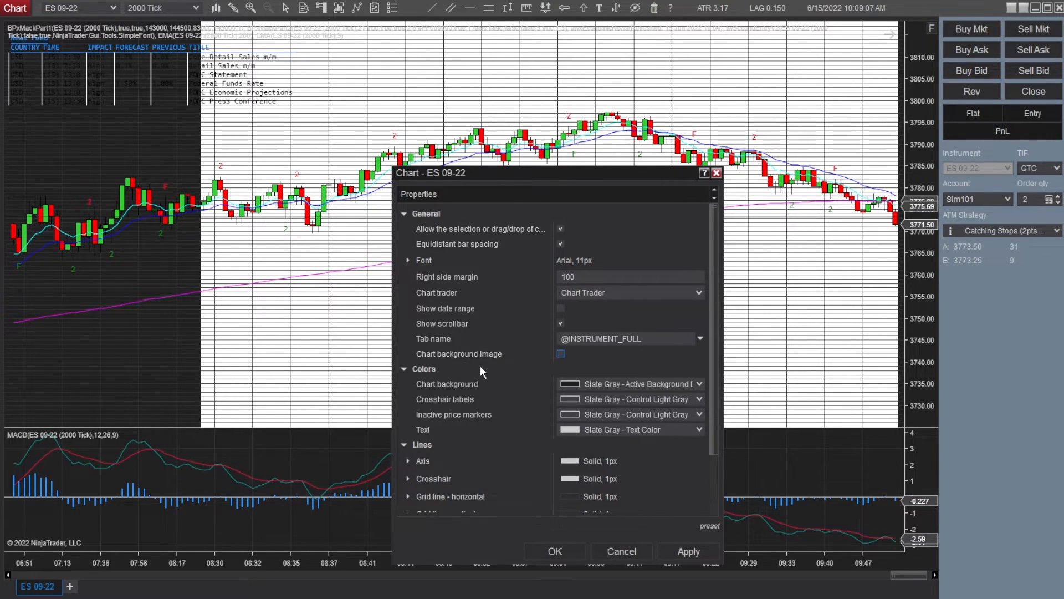
- Make the chart background lavender and text black, then apply and close
left_click(699, 384)
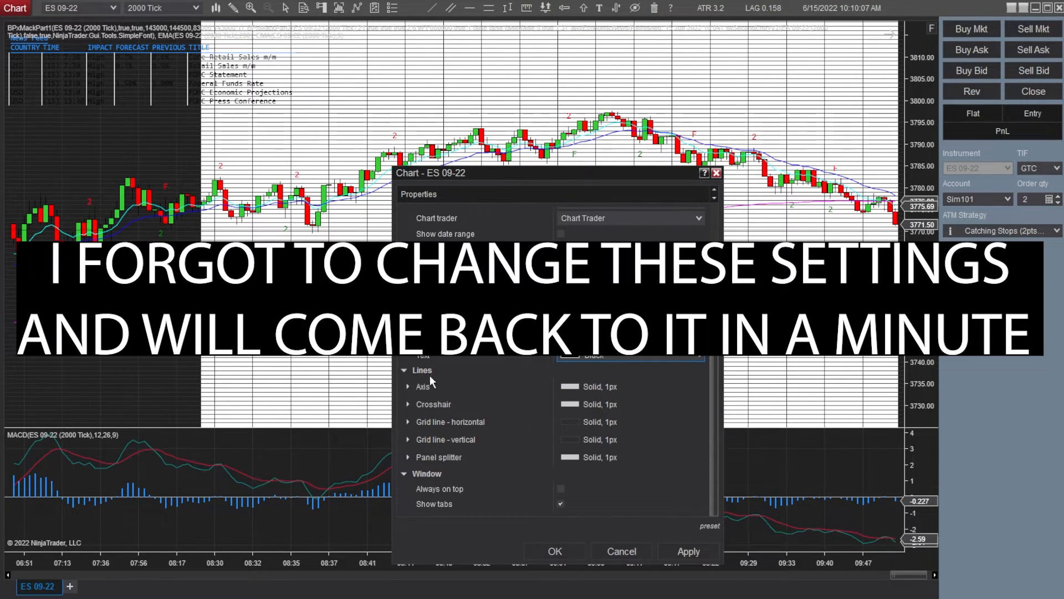
mouse_move(495, 449)
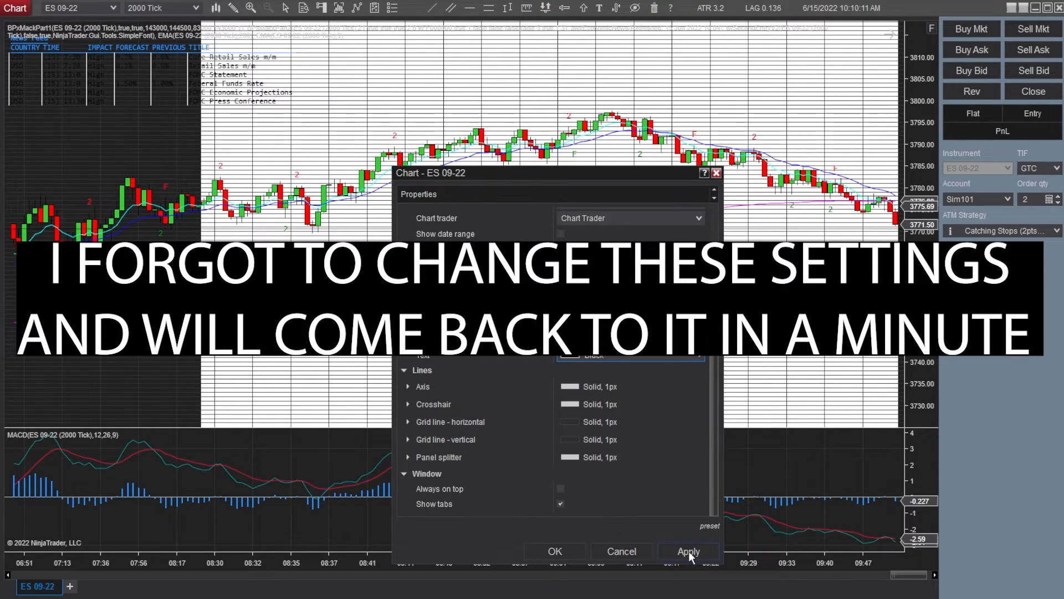
left_click(688, 550)
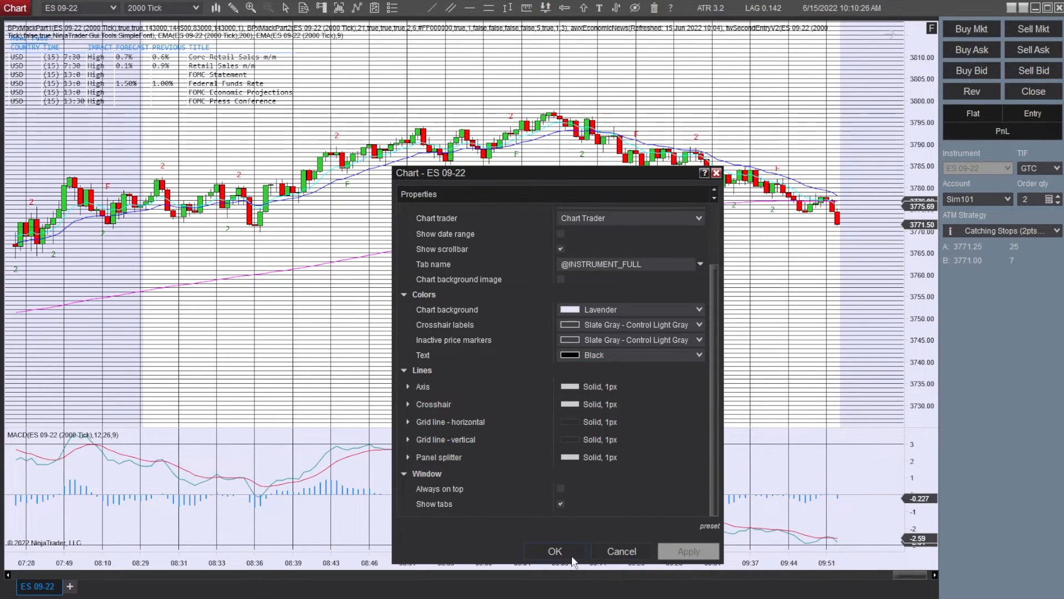
left_click(554, 551)
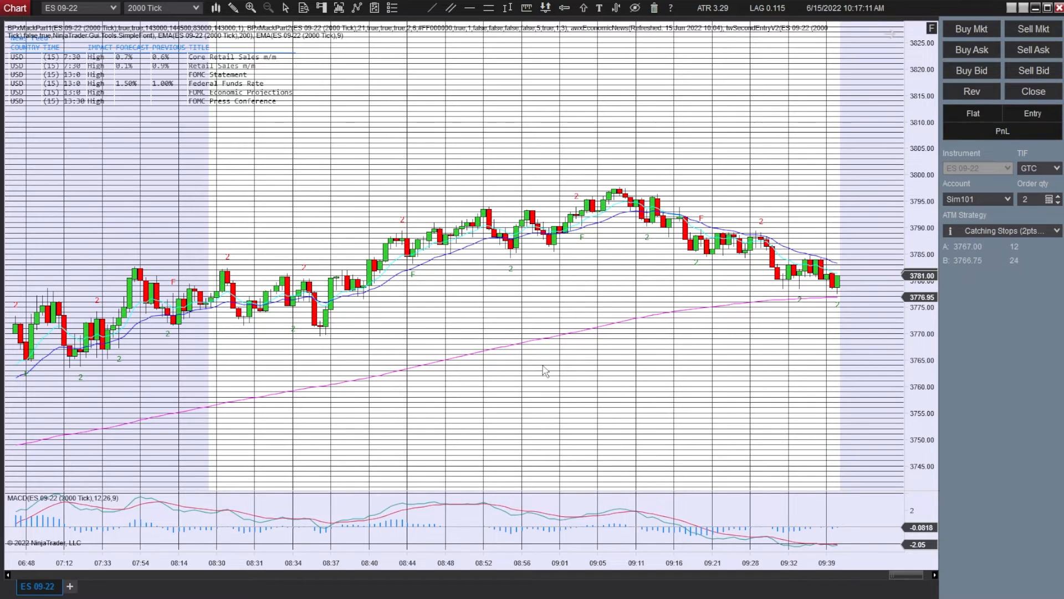
- Hide the horizontal and vertical grid lines in Chart Properties and confirm
right_click(544, 371)
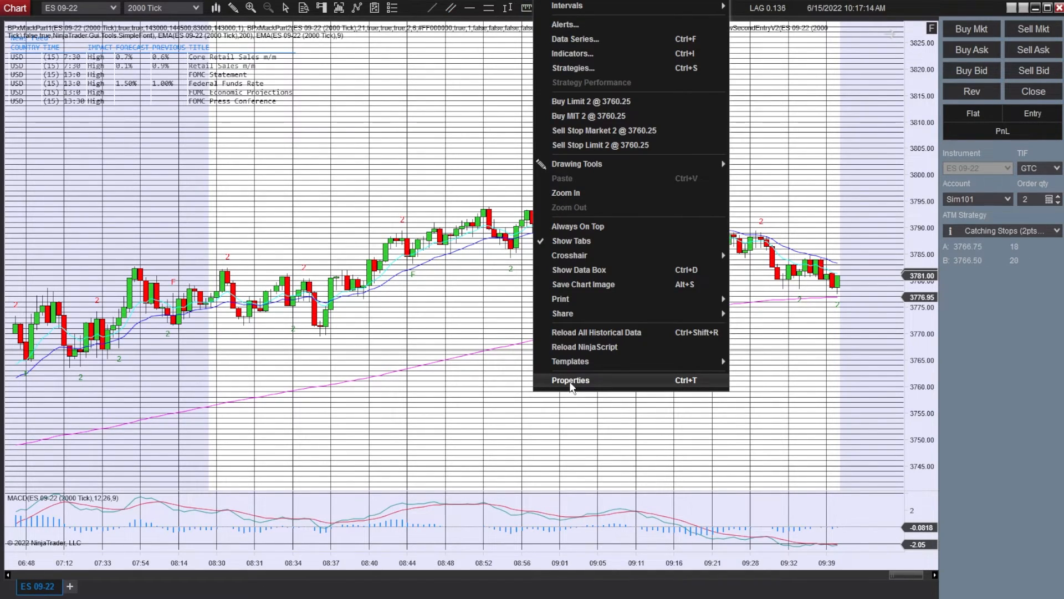
left_click(570, 380)
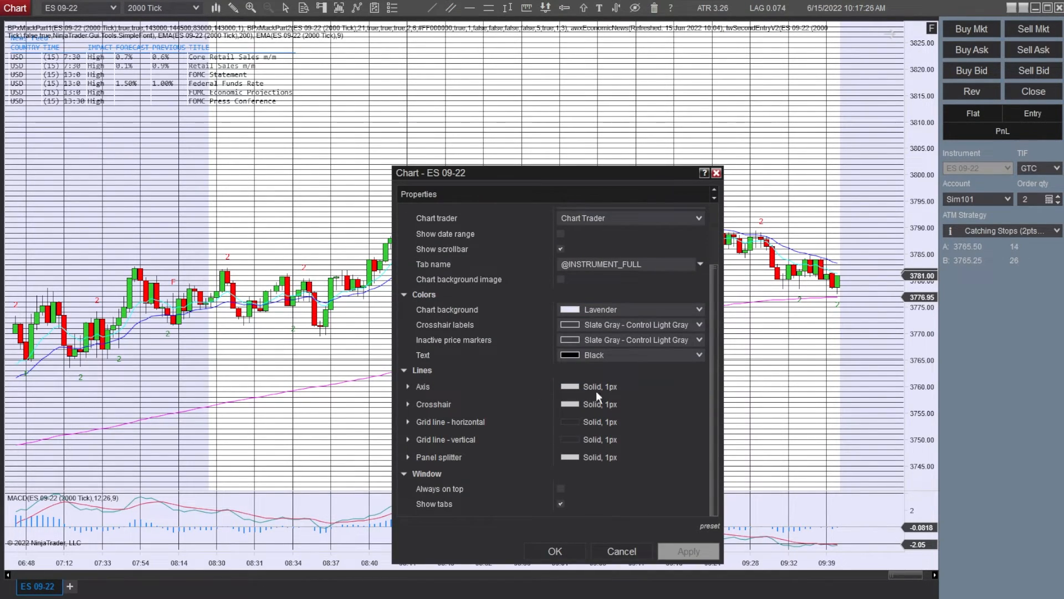
left_click(408, 422)
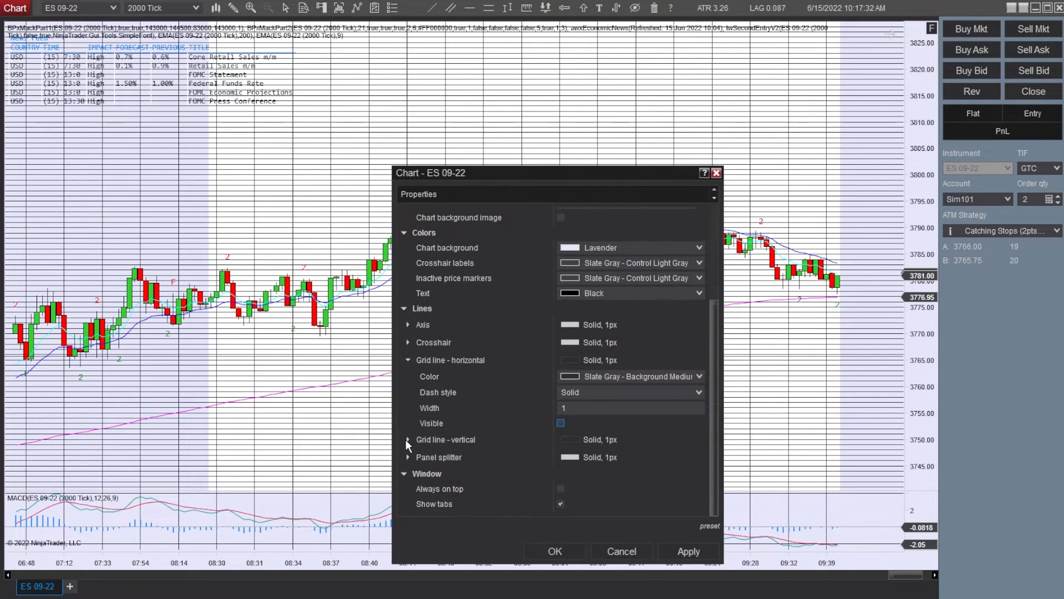
scroll("down", 3)
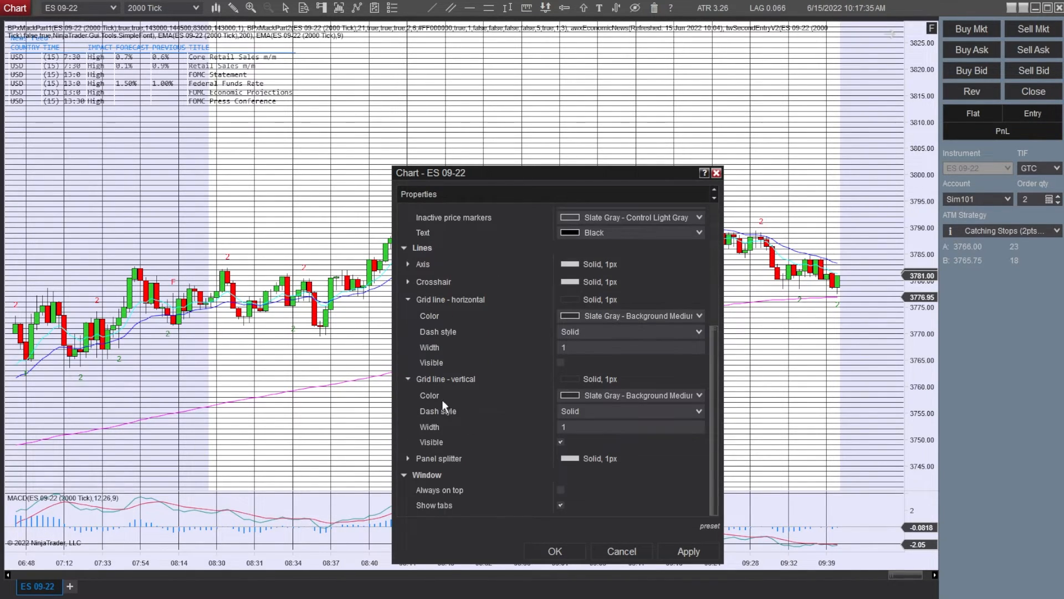
left_click(561, 441)
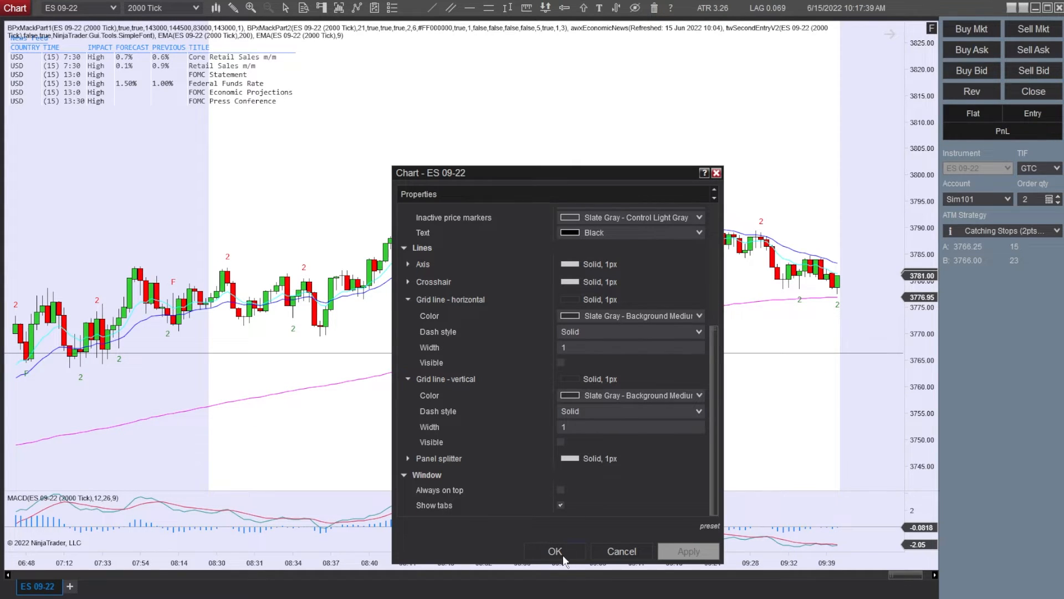
left_click(555, 550)
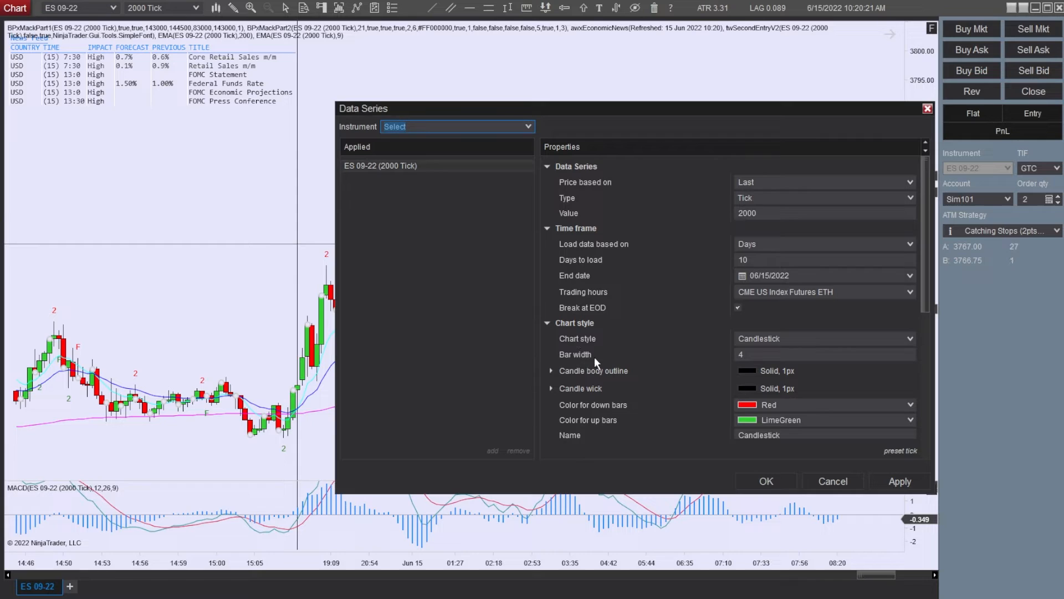
- Apply bar width 3 to the ES 09-22 candlesticks and close Data Series
left_click(900, 481)
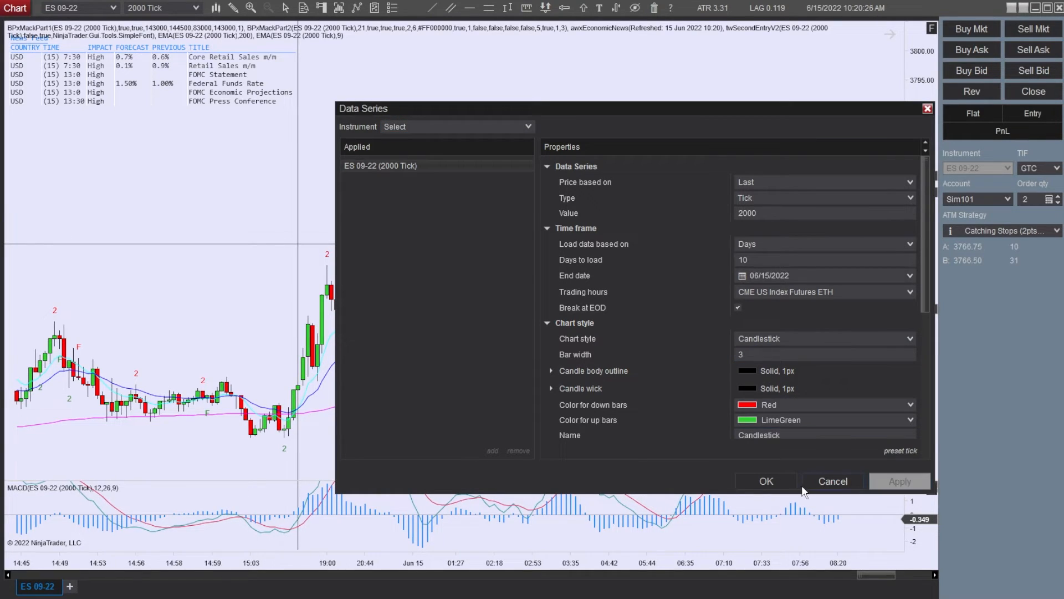
left_click(766, 481)
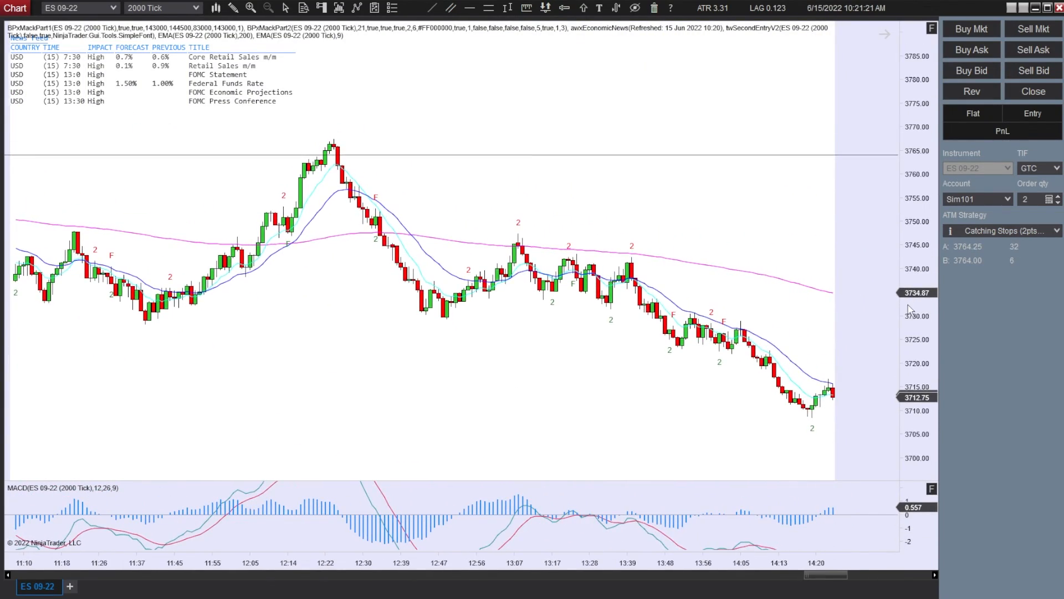
mouse_move(558, 381)
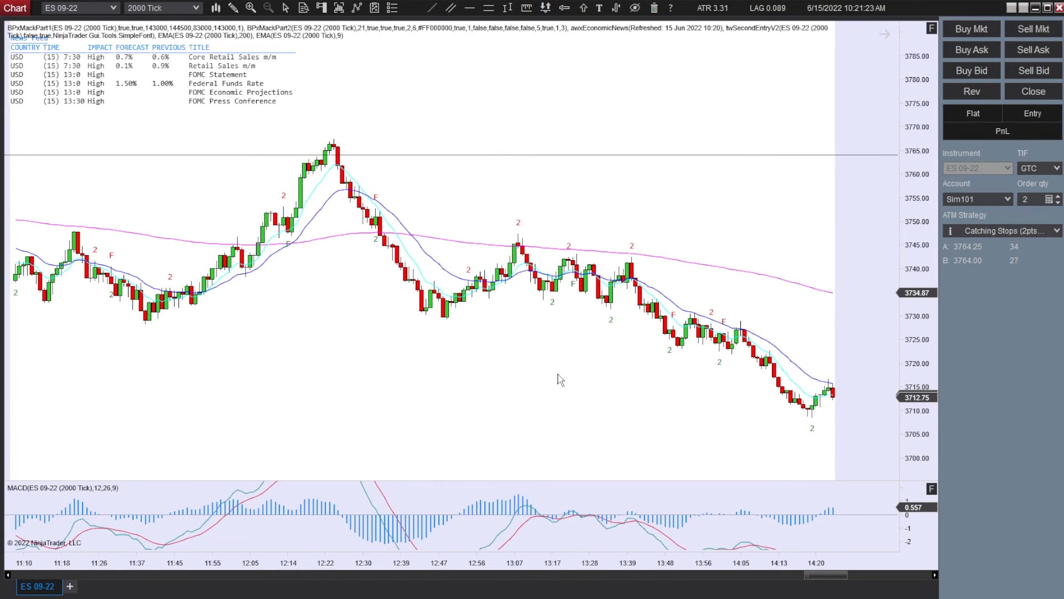